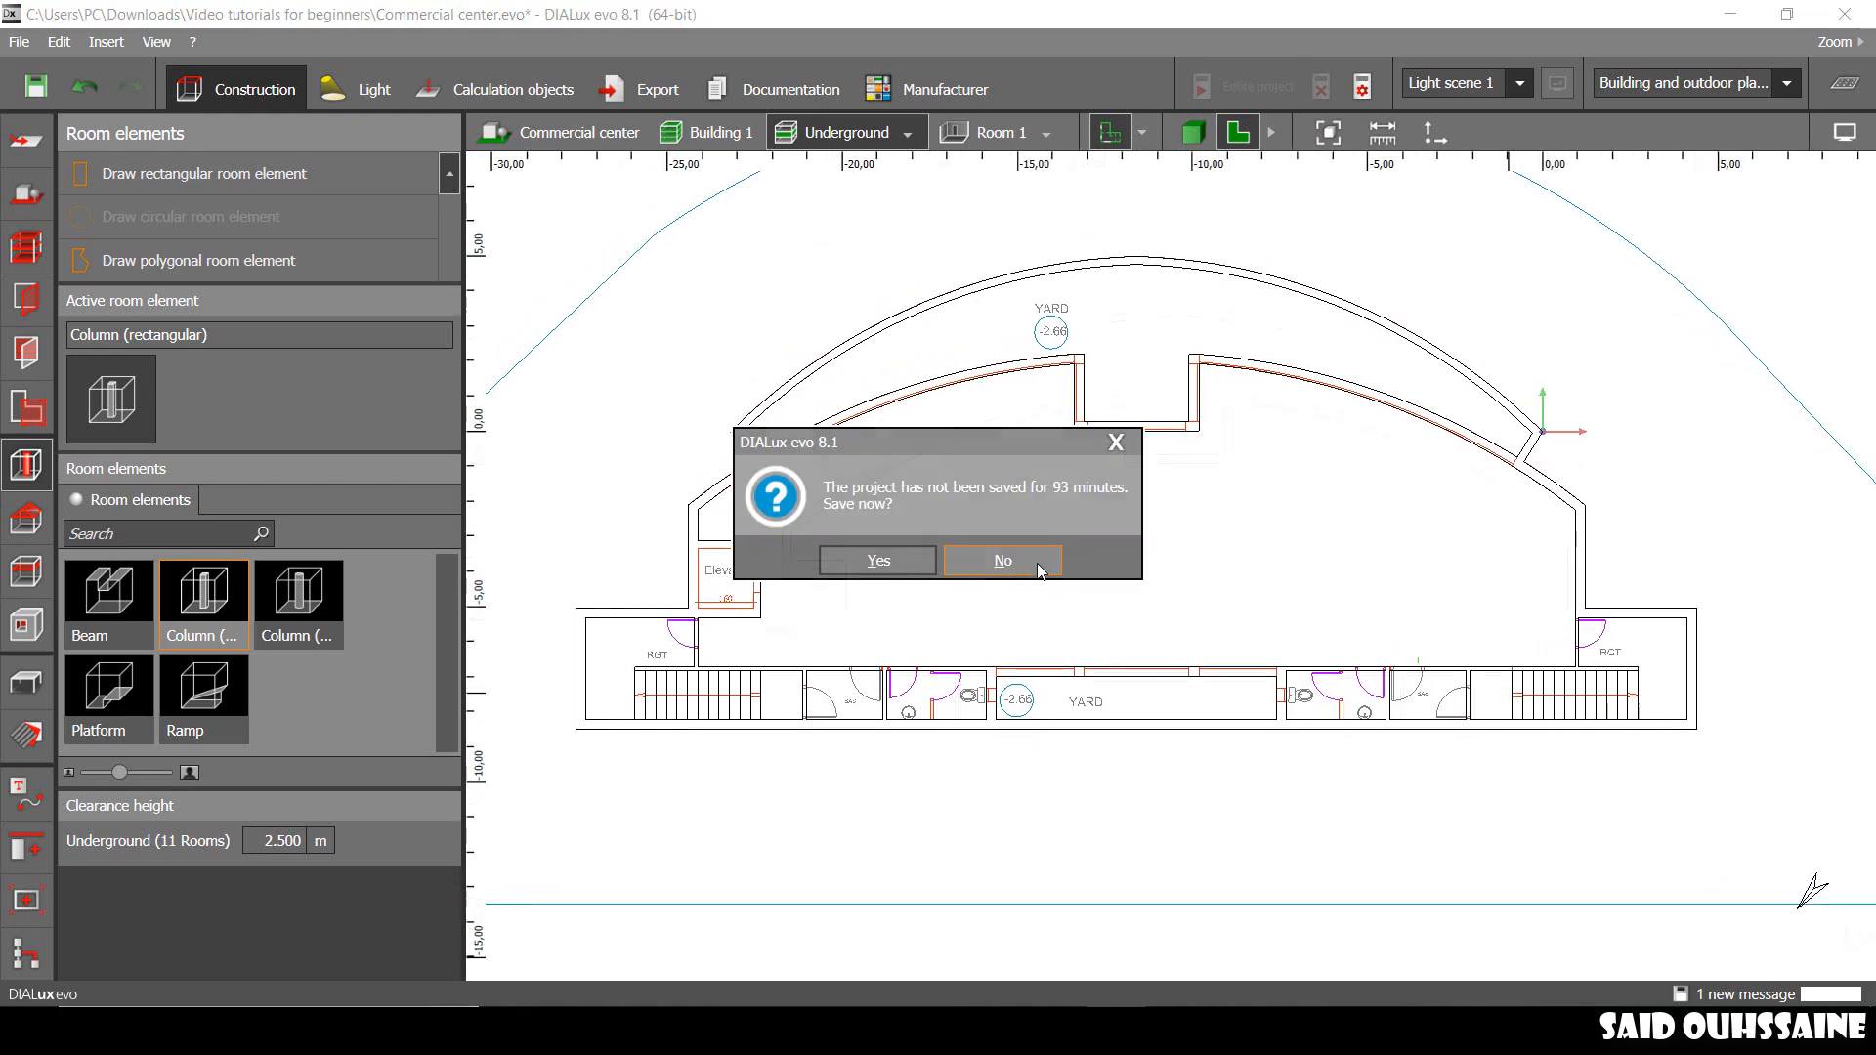
# Step: Decline the save reminder, leaving the underground plan open
pyautogui.click(1001, 560)
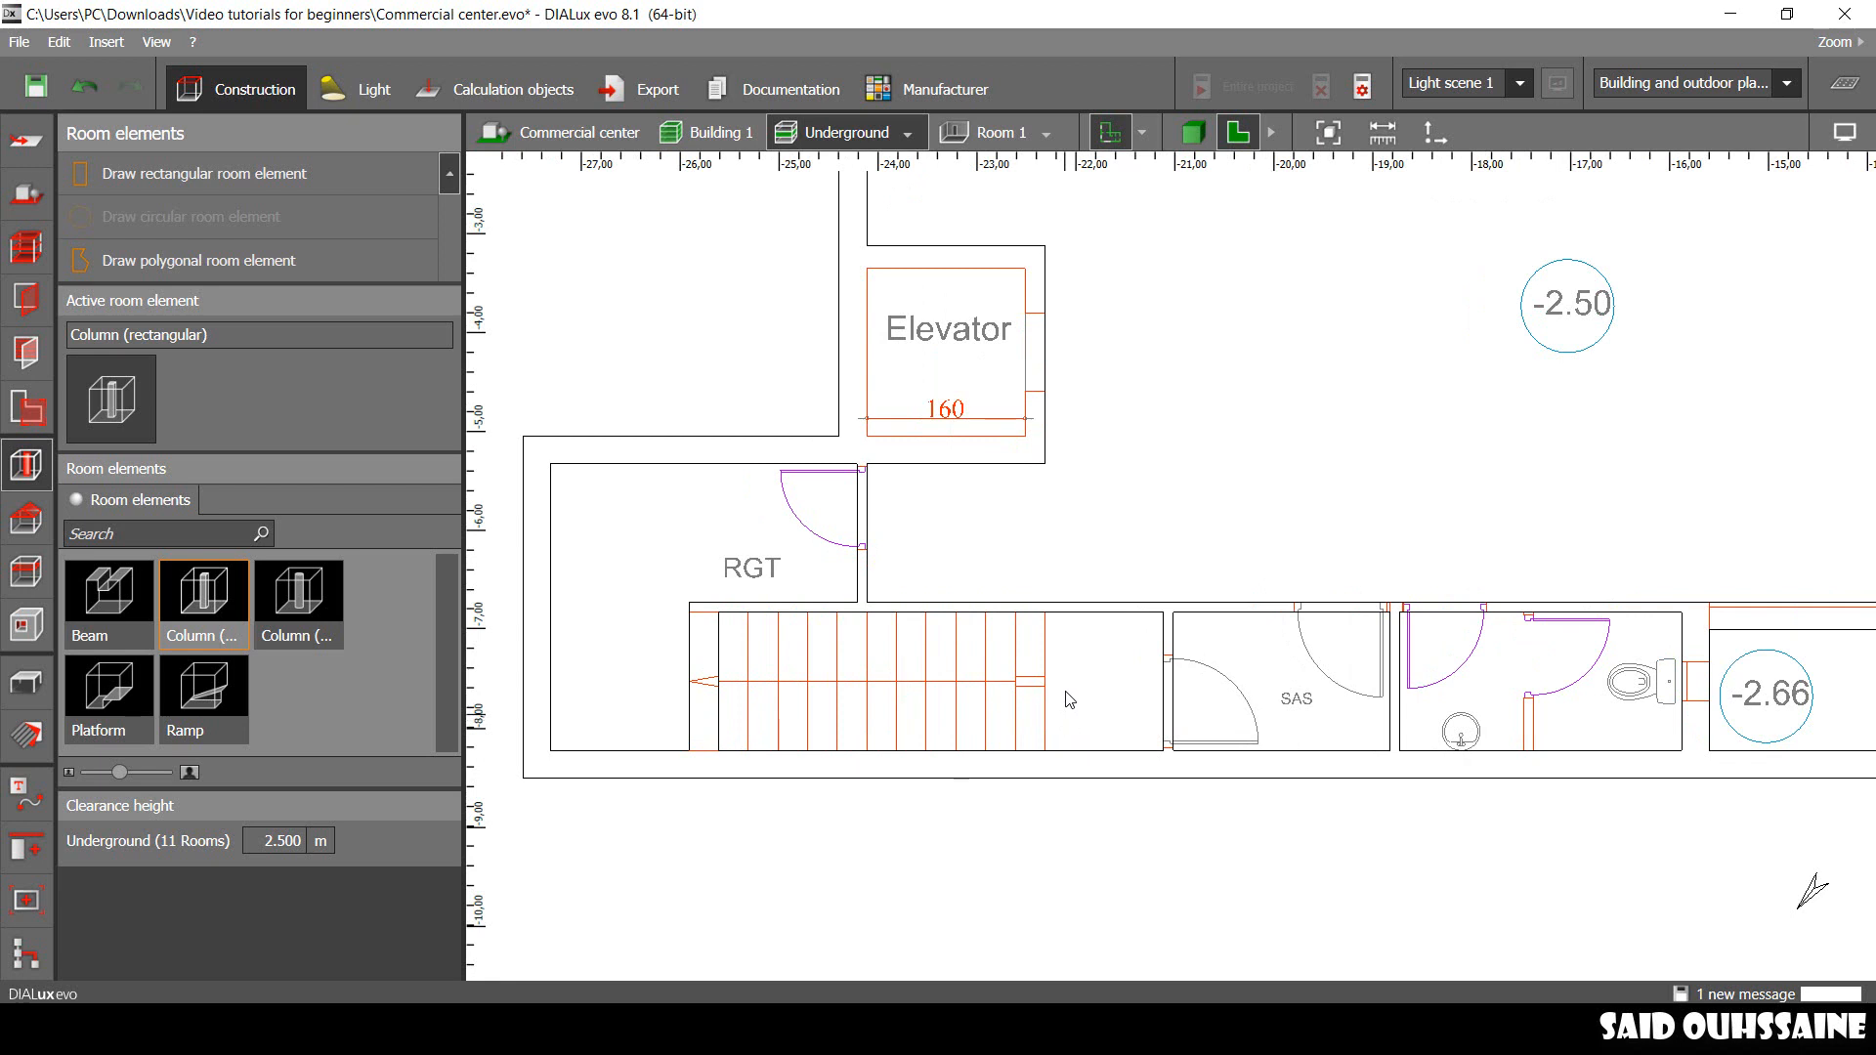
pyautogui.moveTo(1088, 724)
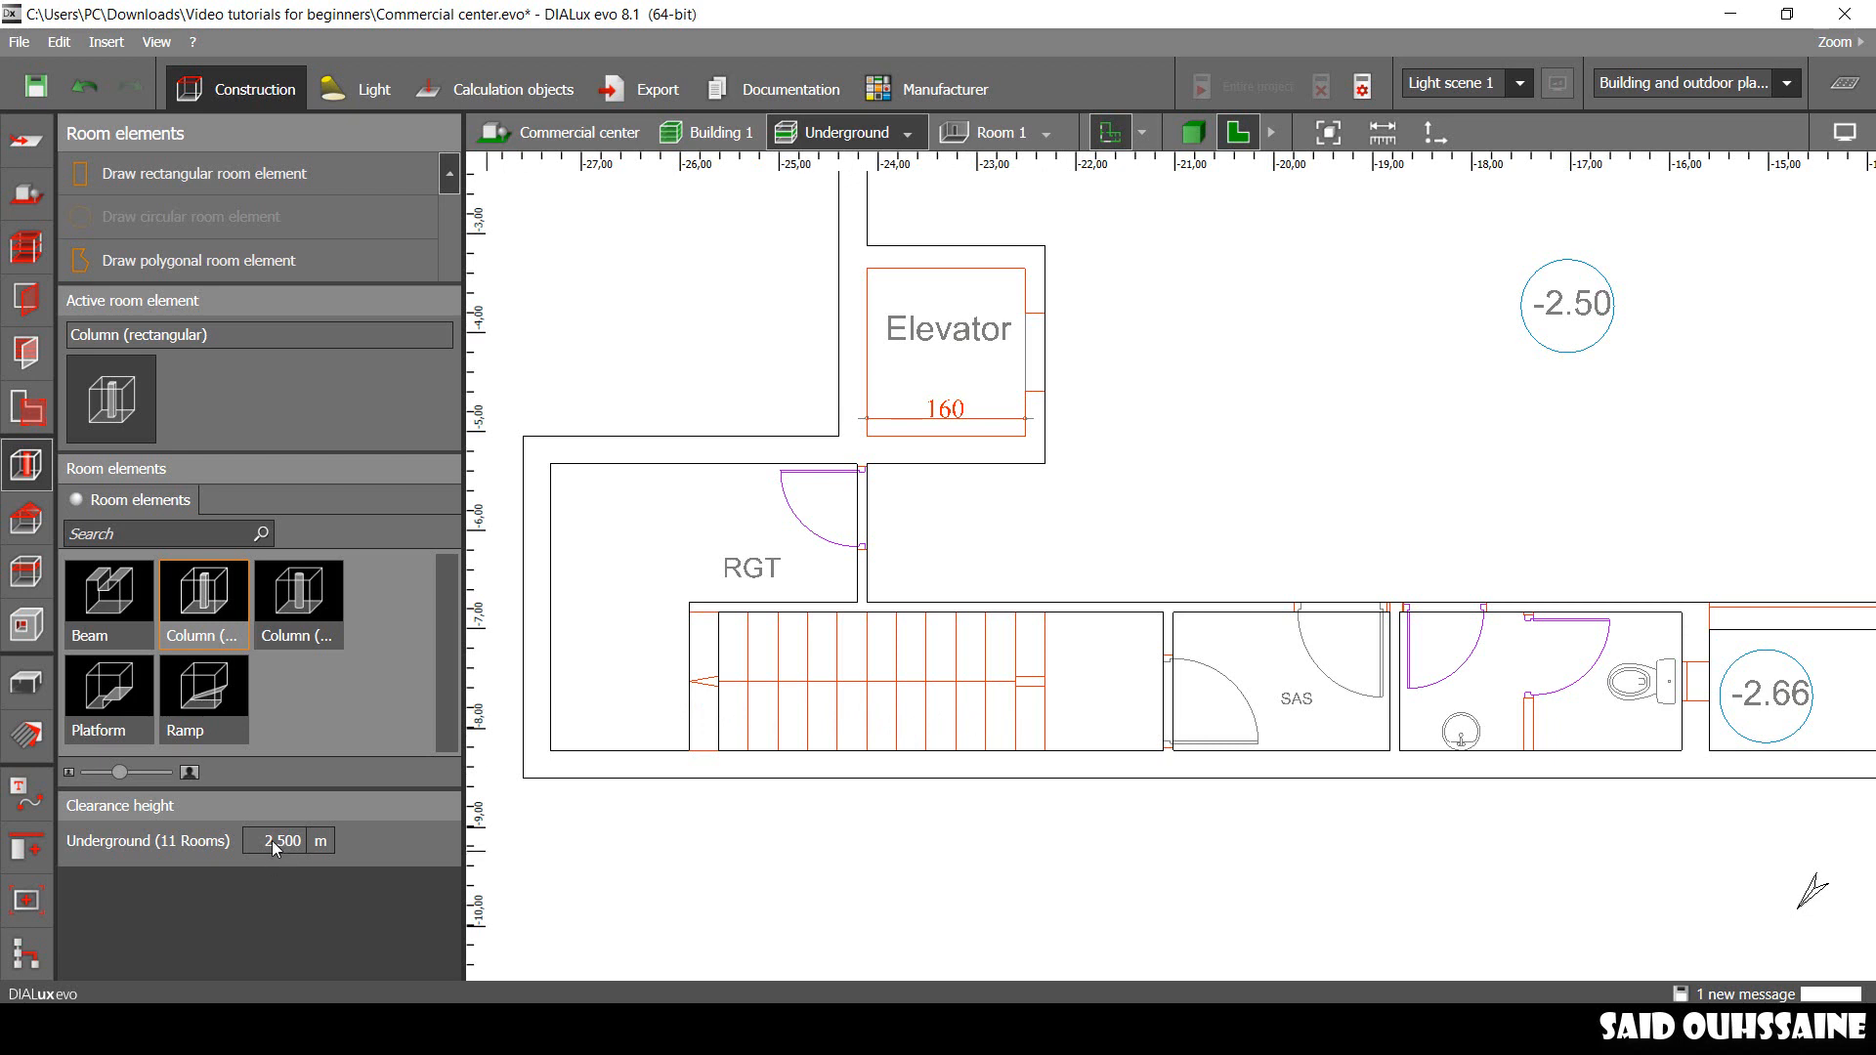
pyautogui.moveTo(294, 851)
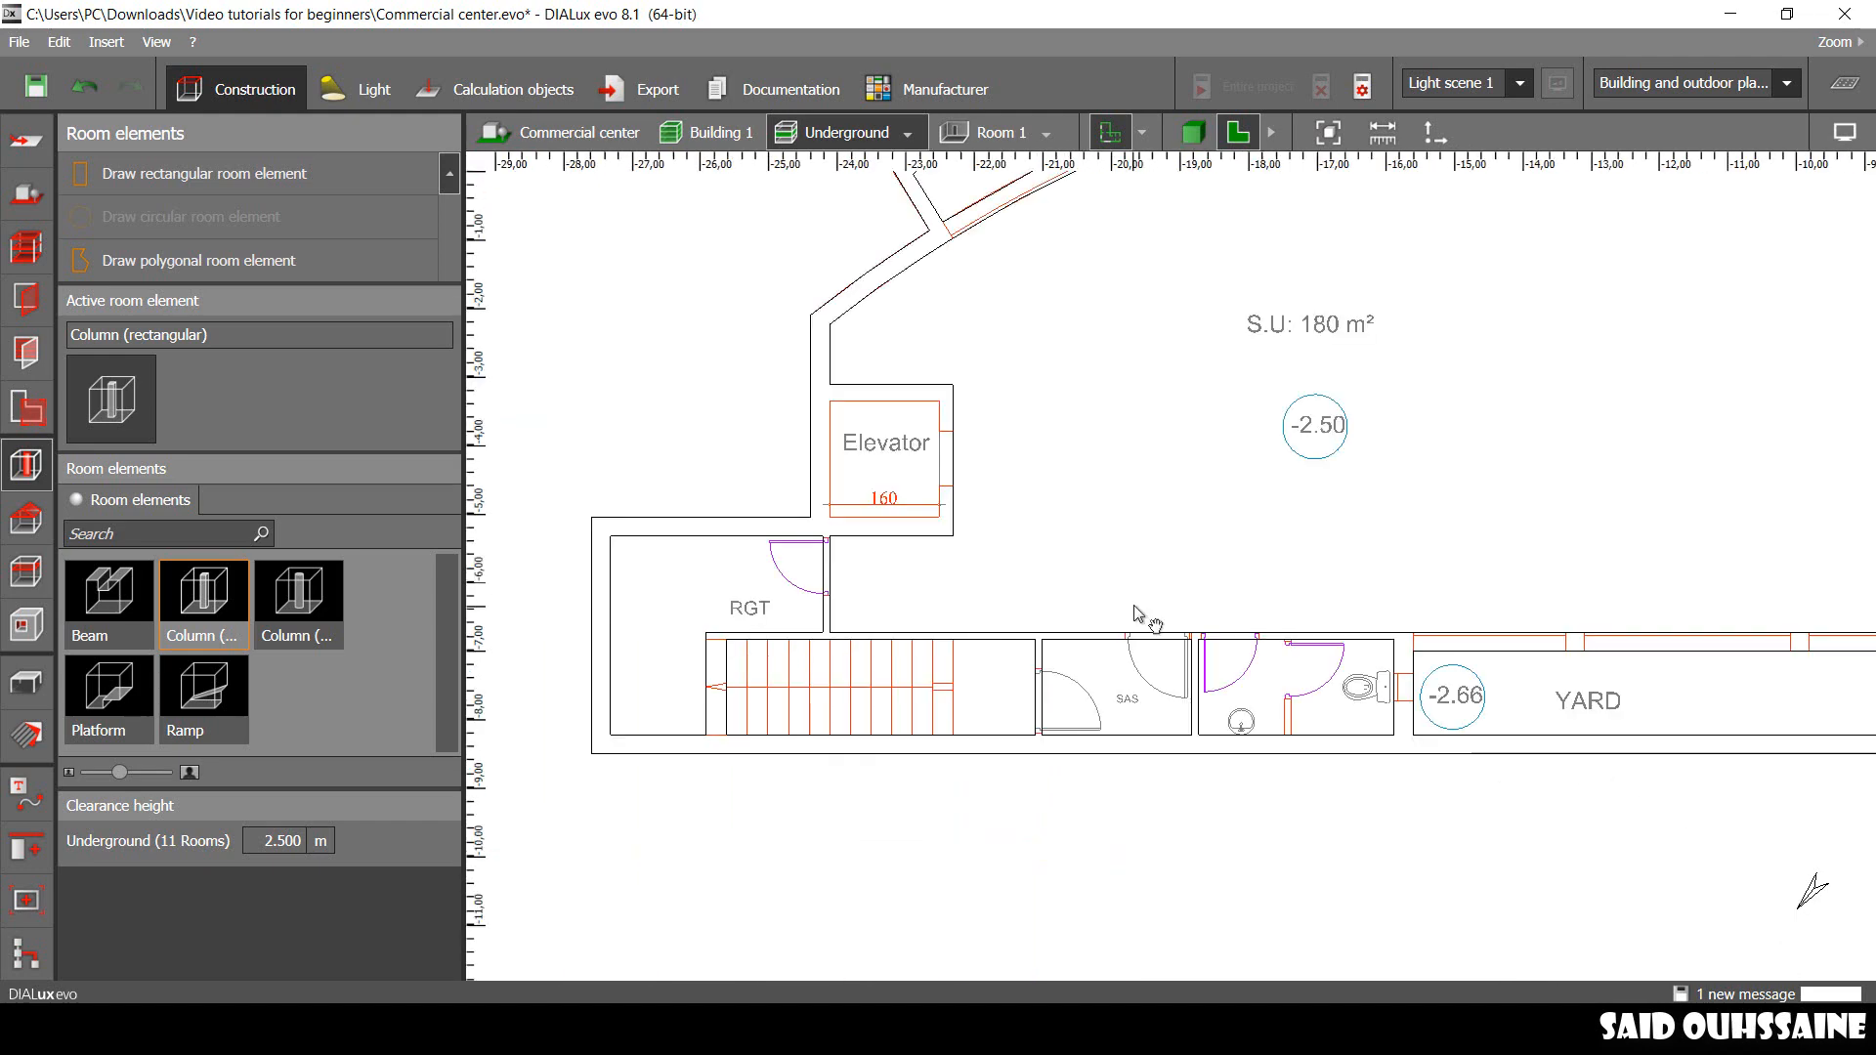
pyautogui.moveTo(1263, 591)
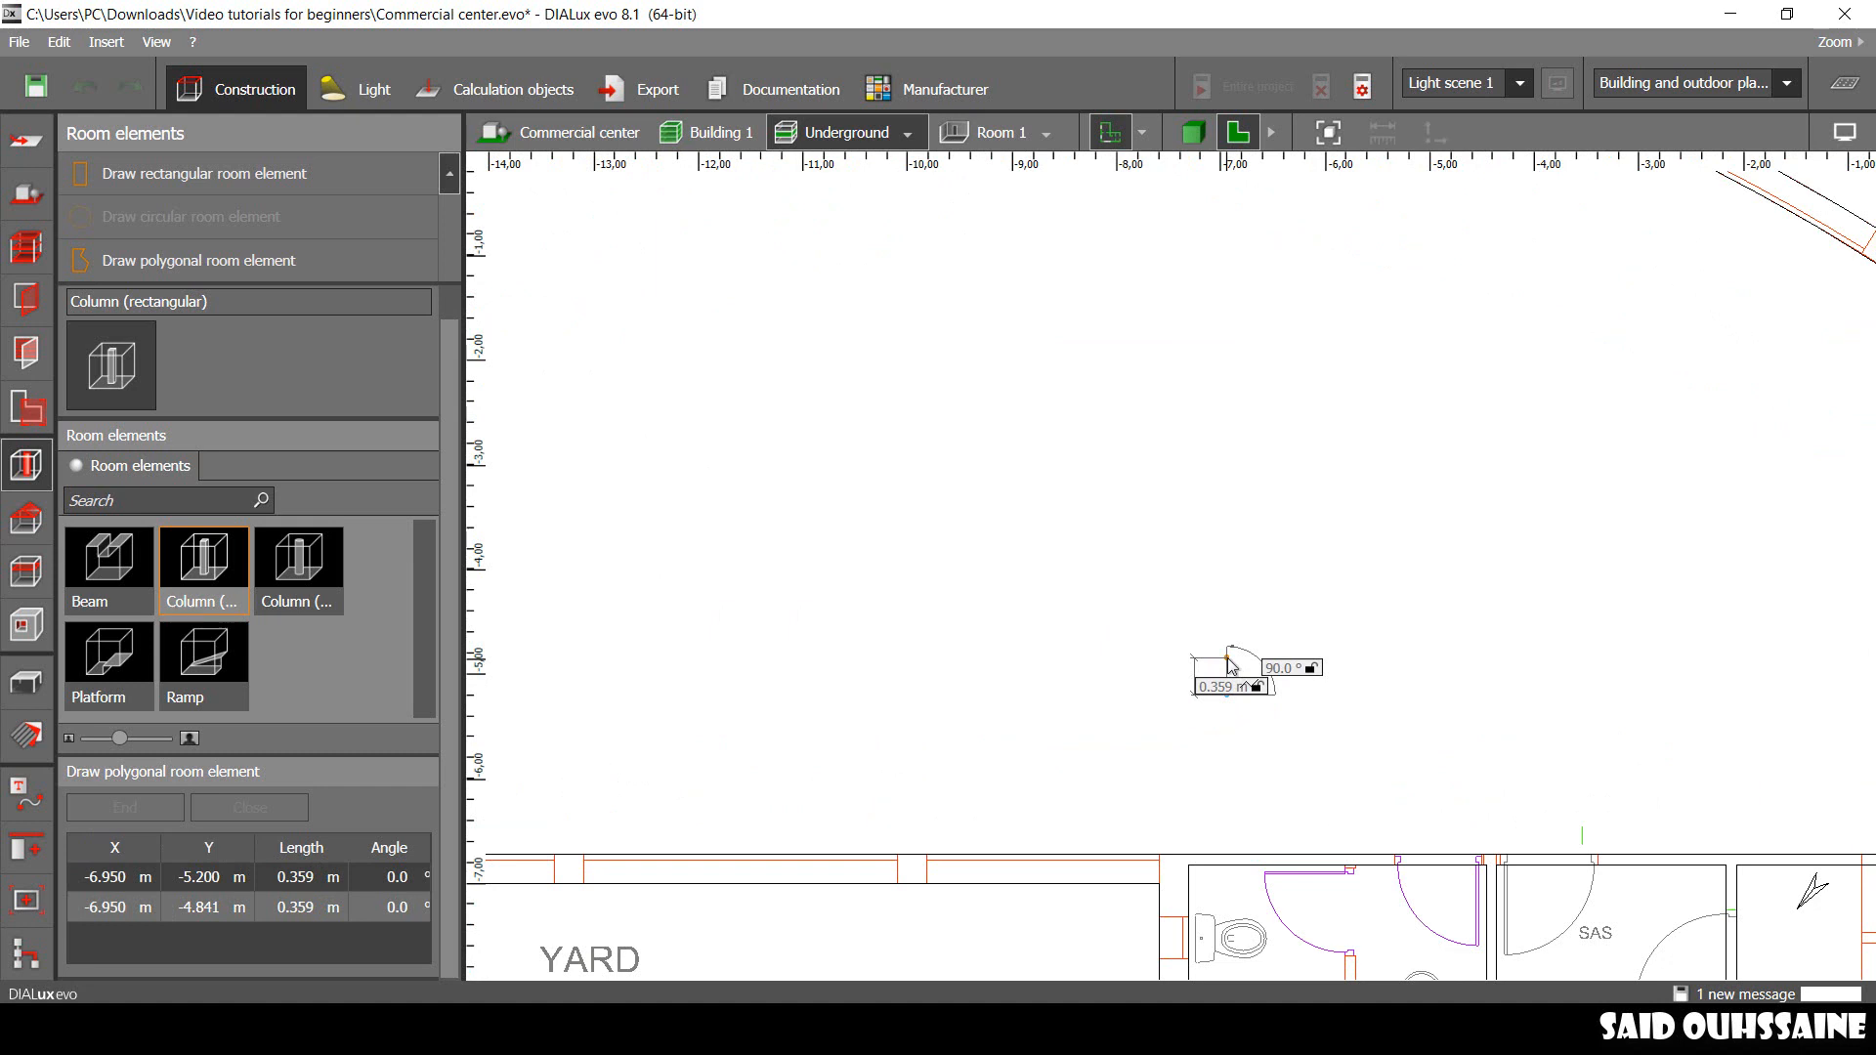
# Step: Trace the sawtooth staircase outline with 0.21 m step segments
pyautogui.click(1222, 694)
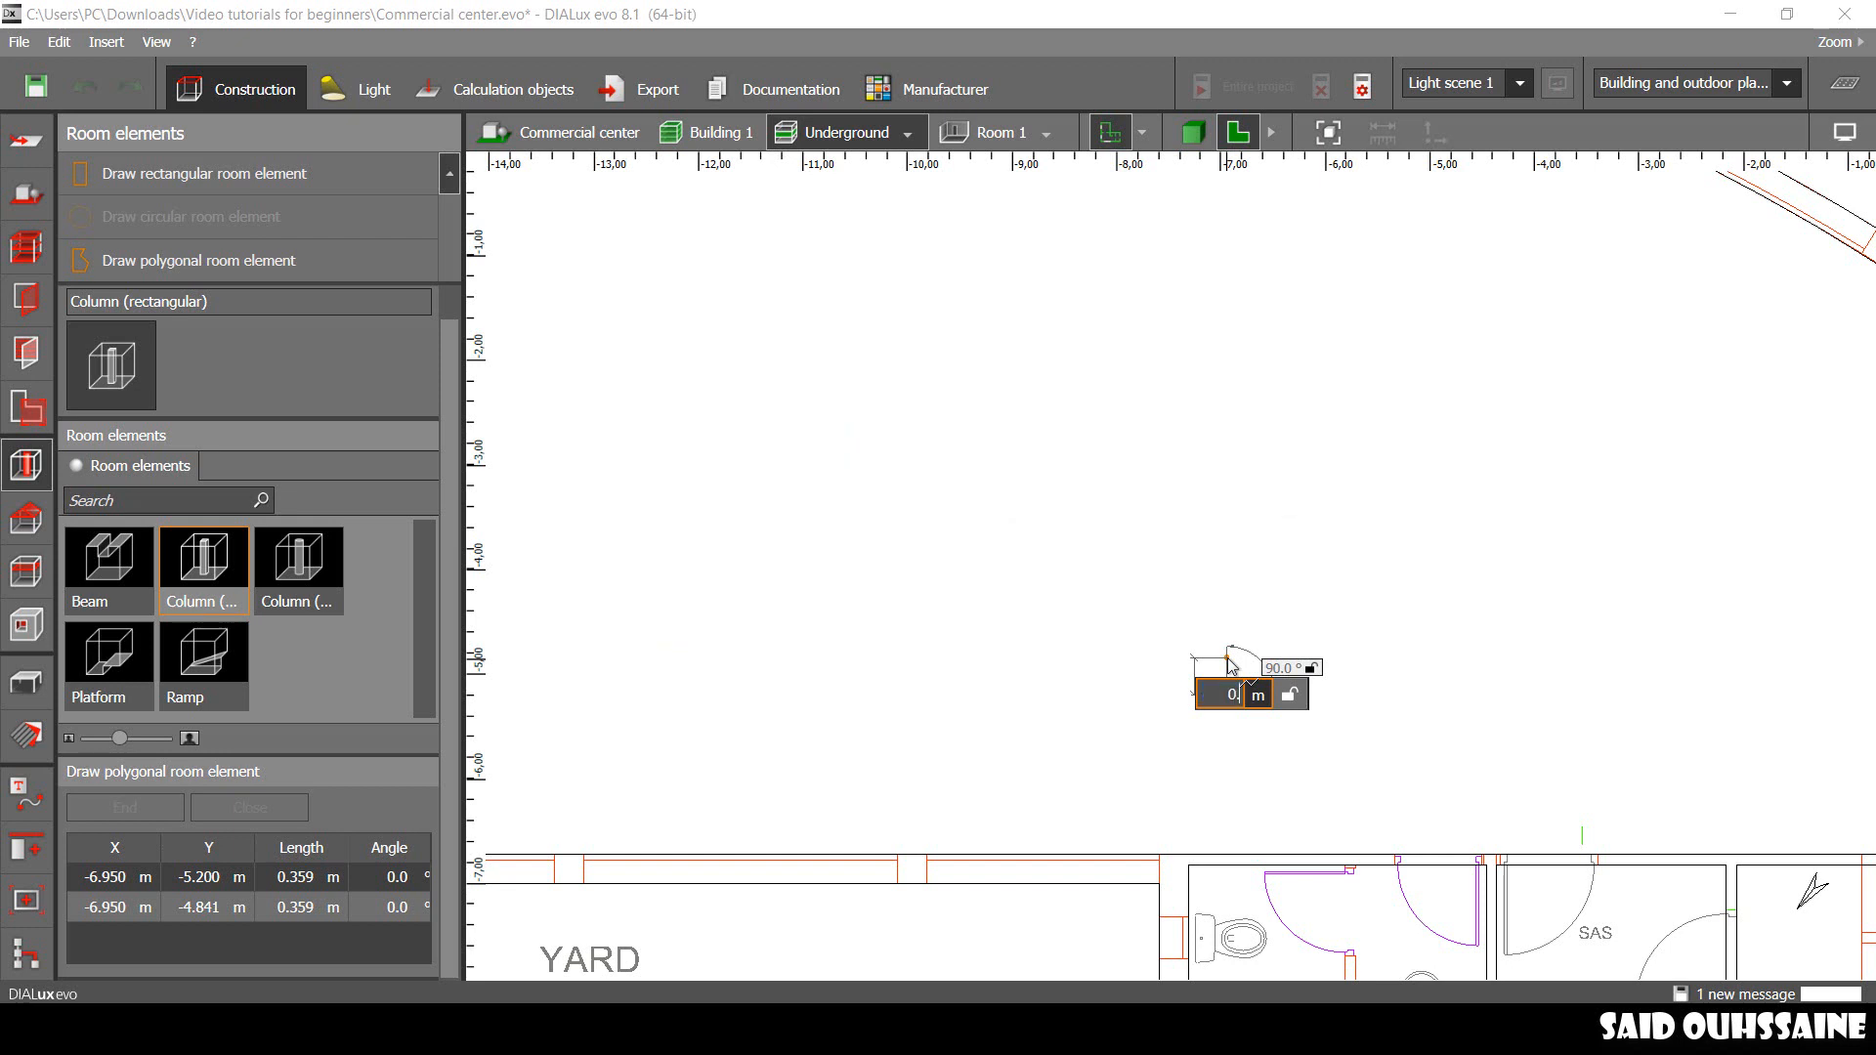
pyautogui.write('0.210')
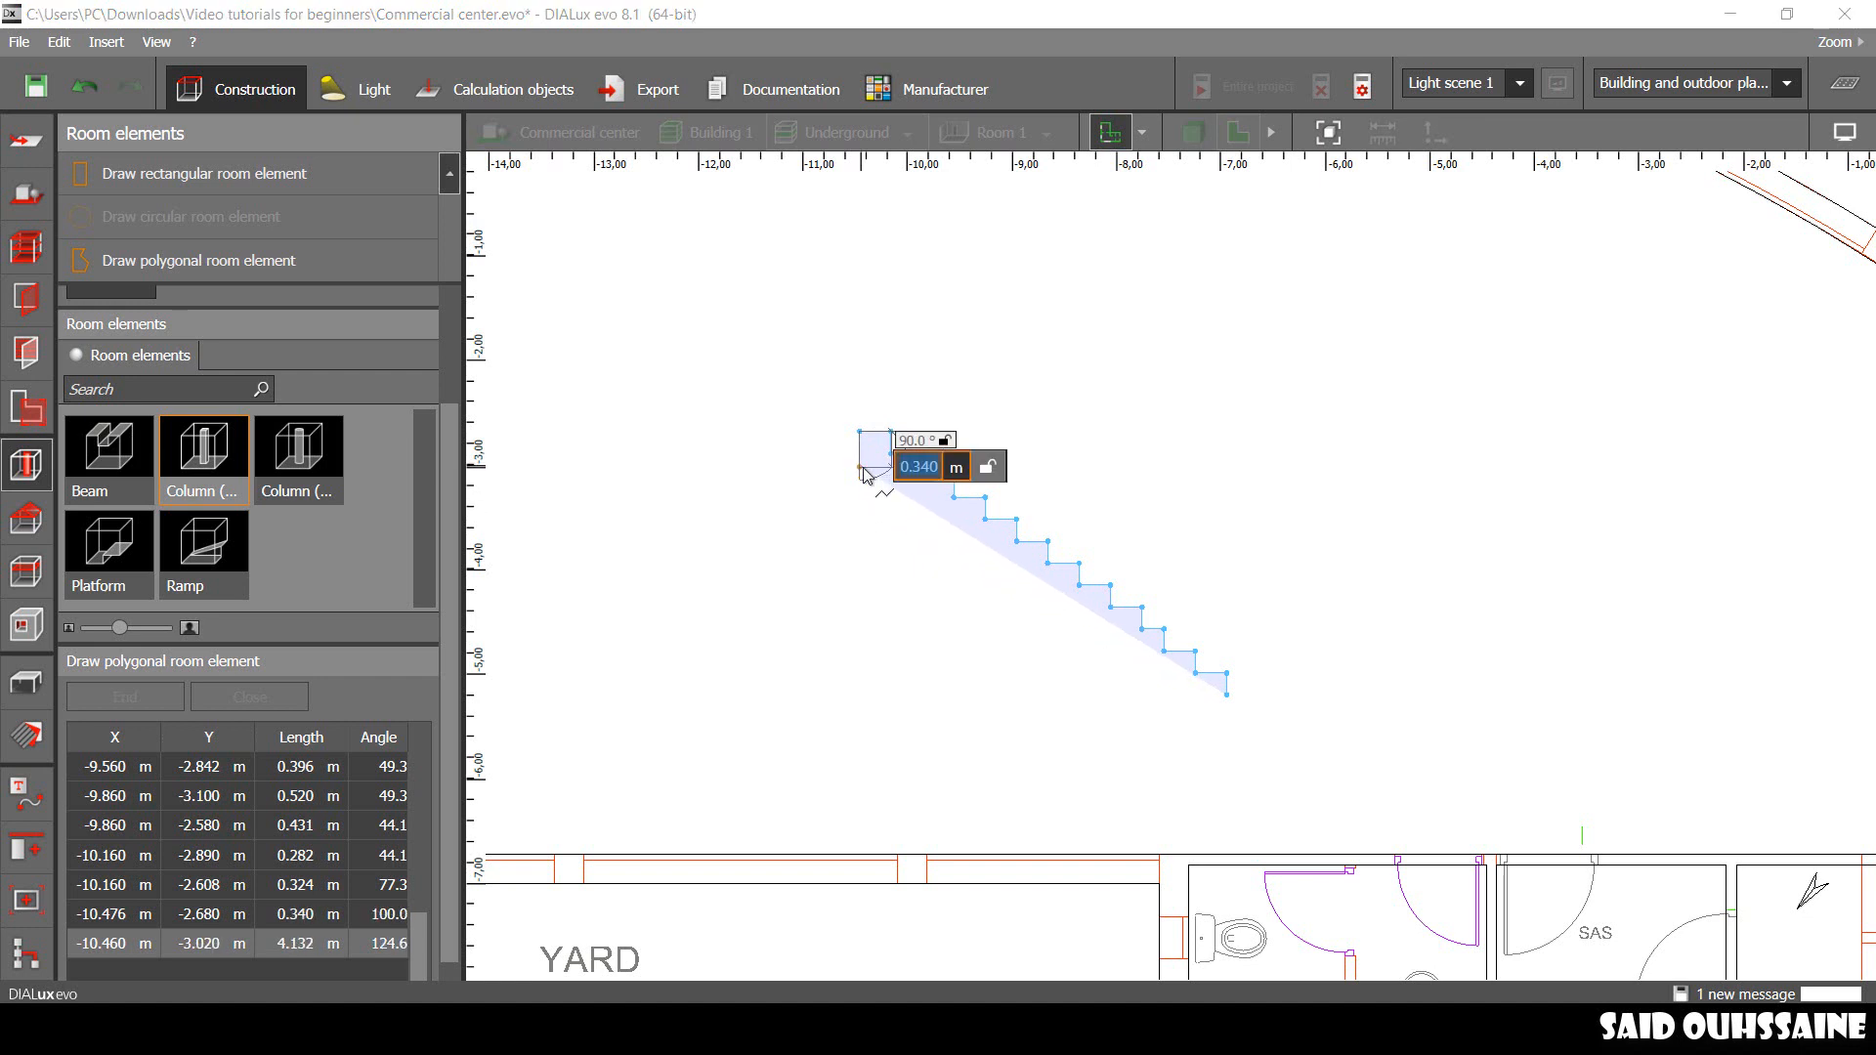
pyautogui.write('0.21')
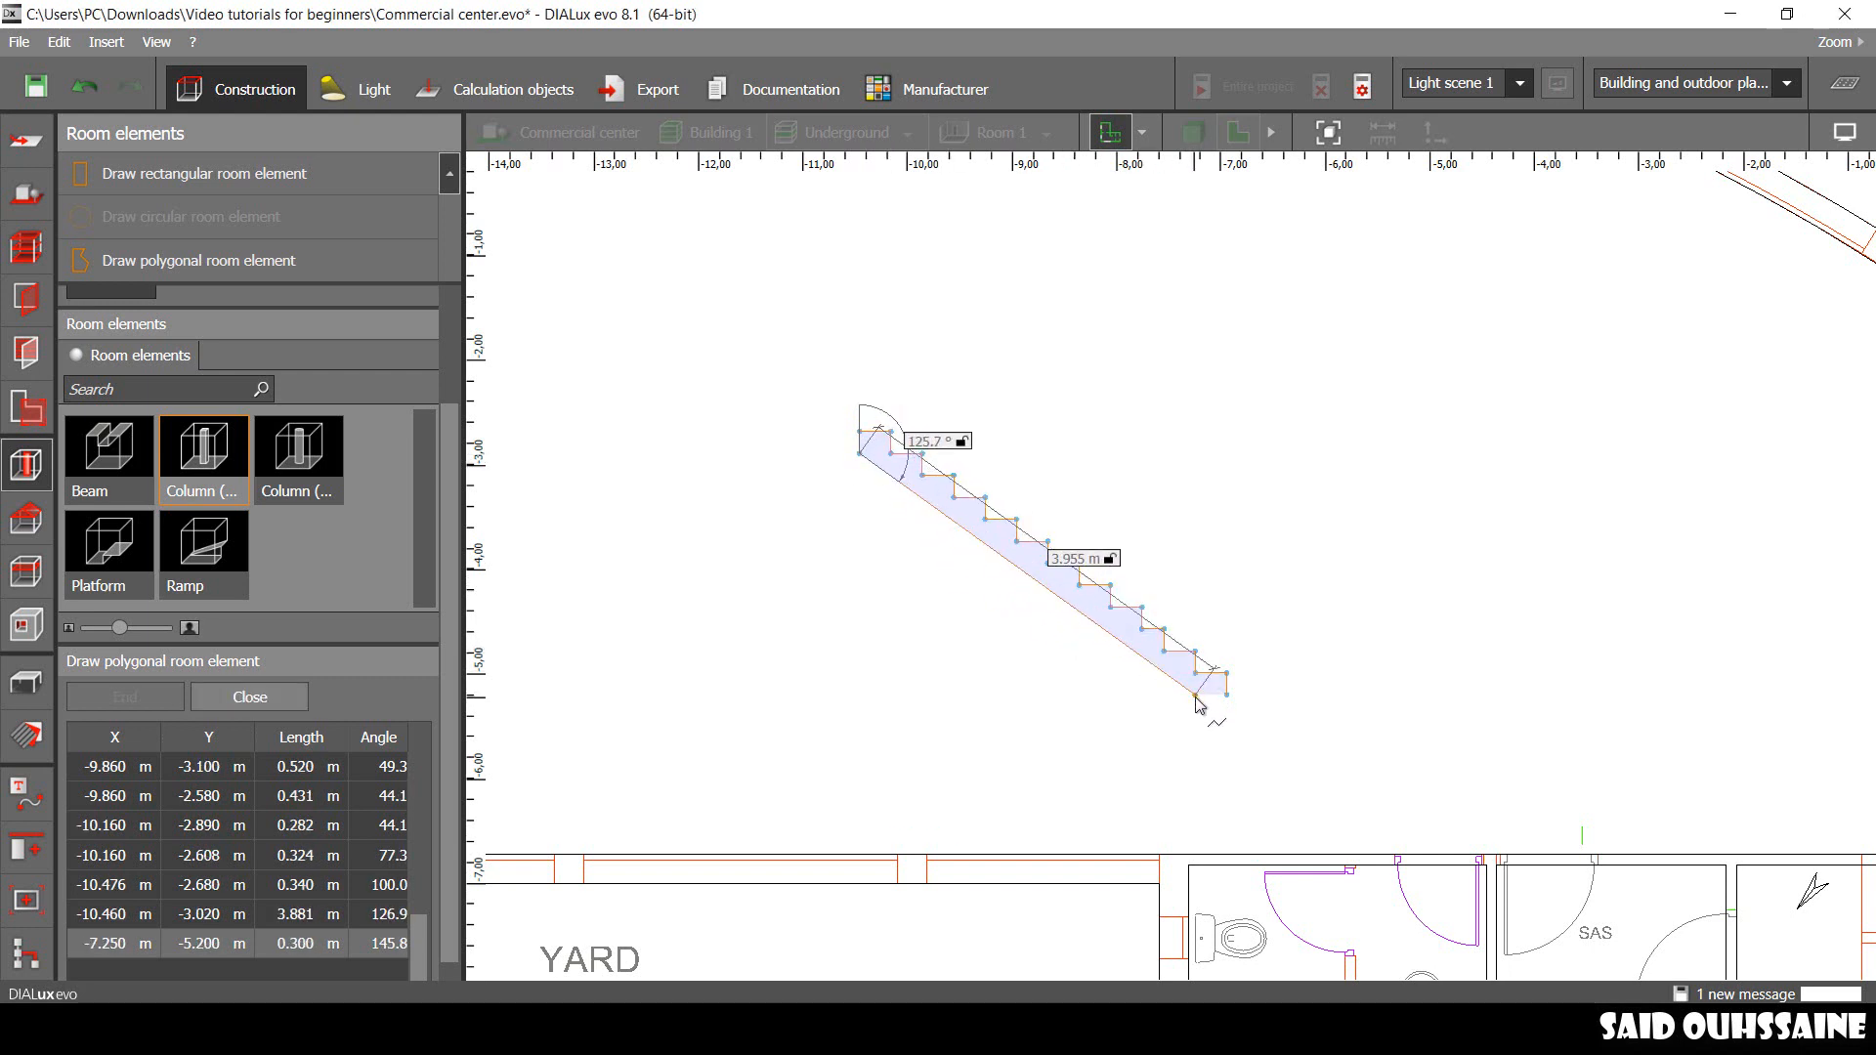
# Step: Close the stair outline into a solid element and decline saving
pyautogui.click(1199, 705)
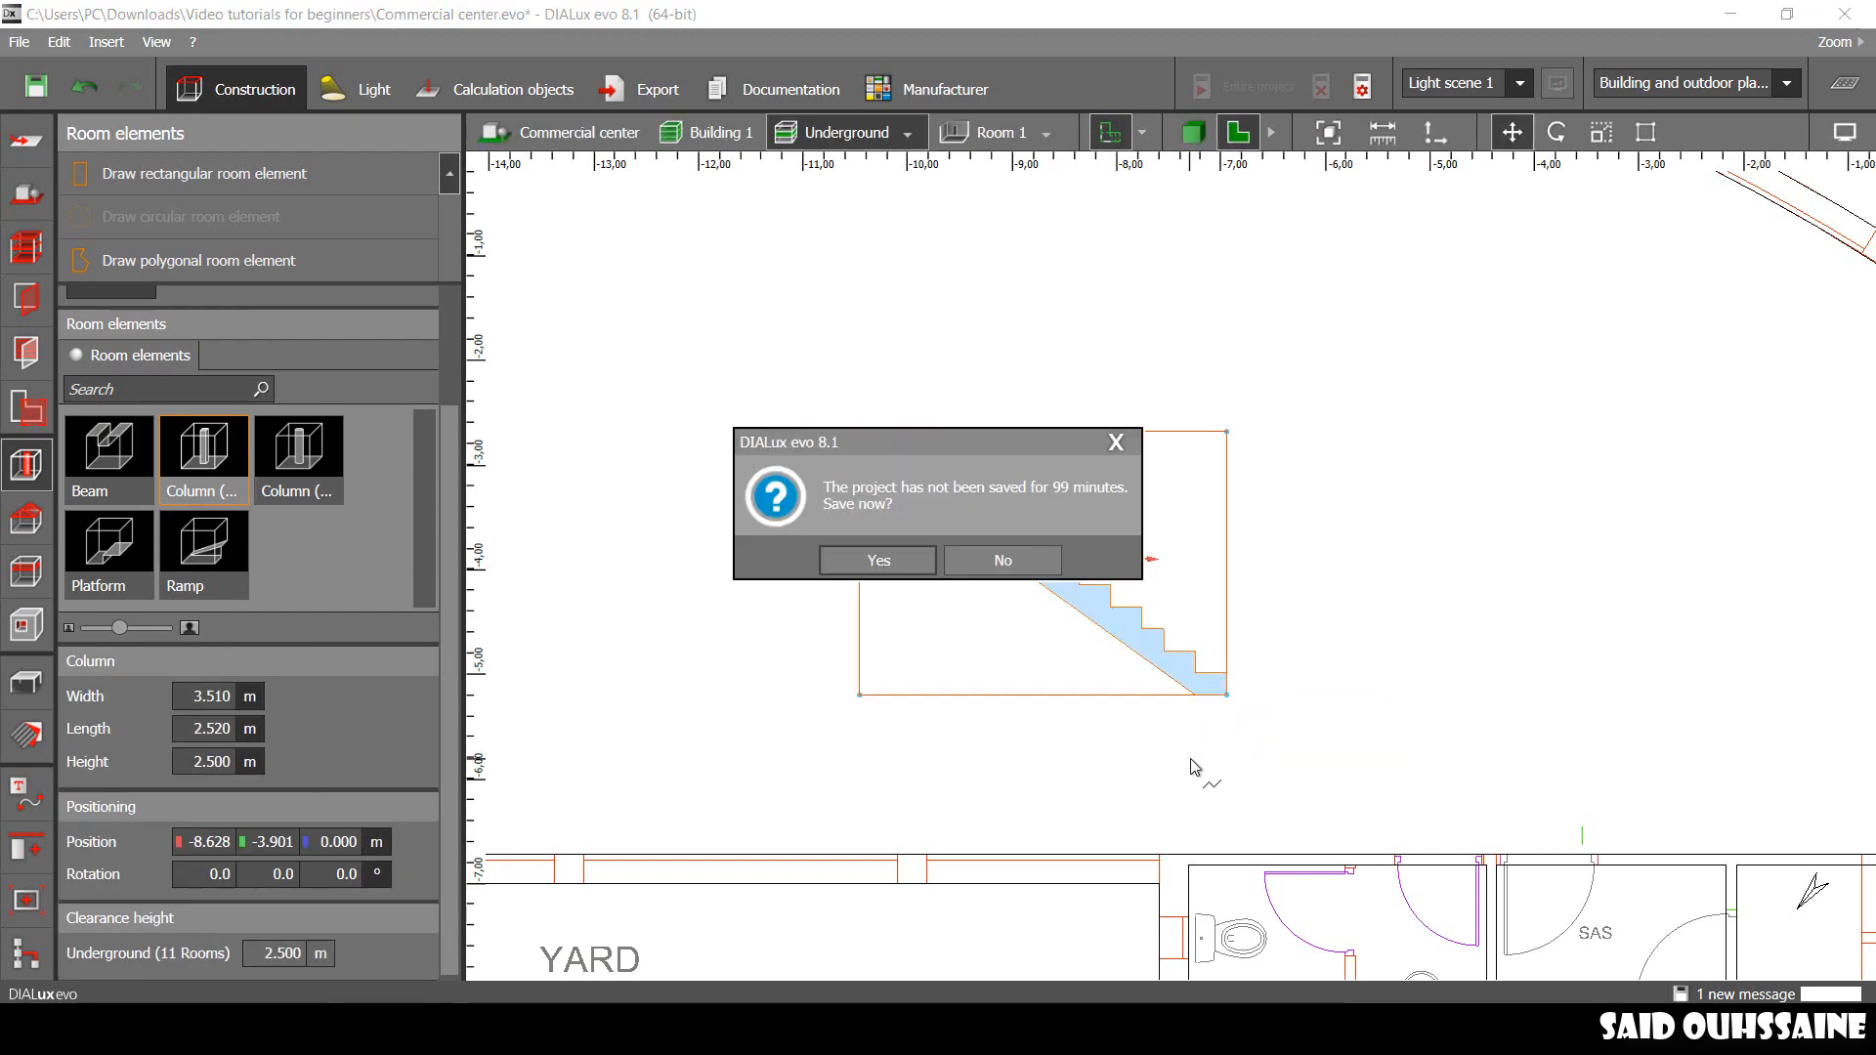
pyautogui.click(1002, 560)
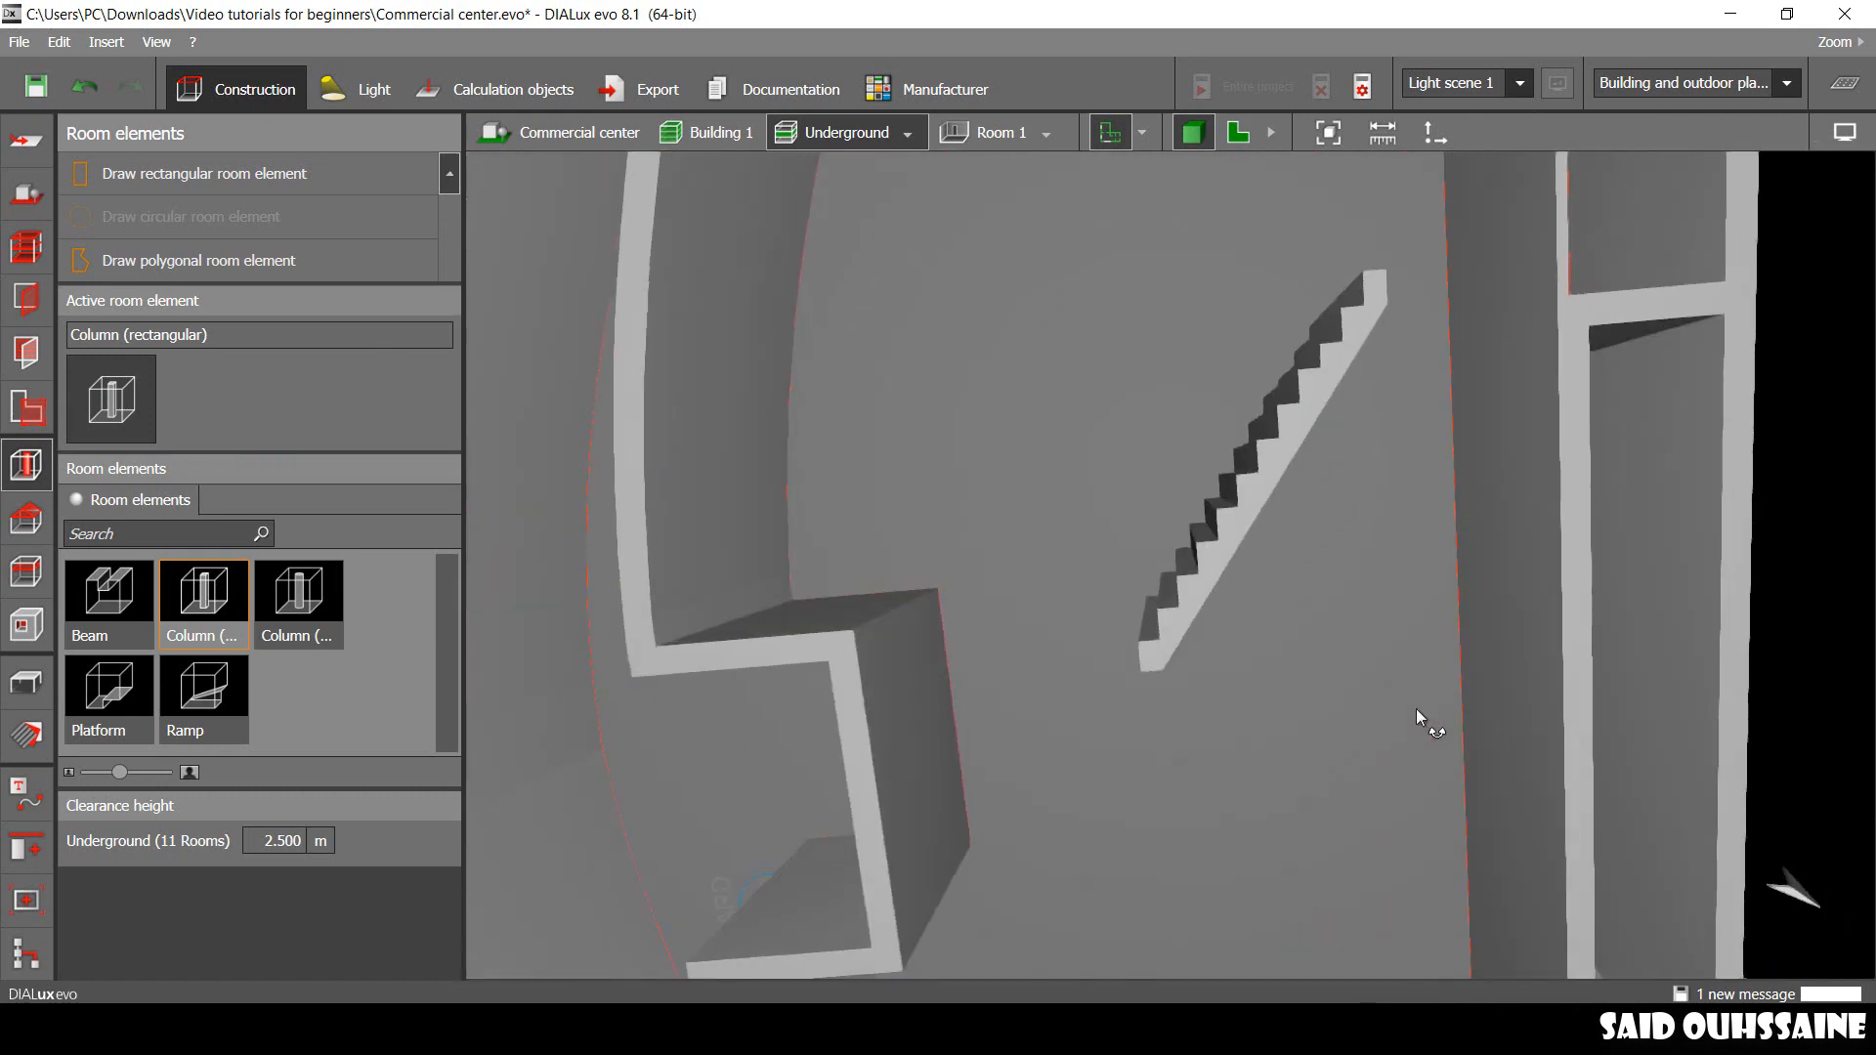
# Step: Rotate the staircase solid 90° about its first axis and view it from the side
pyautogui.moveTo(1424, 719); pyautogui.dragTo(987, 563)
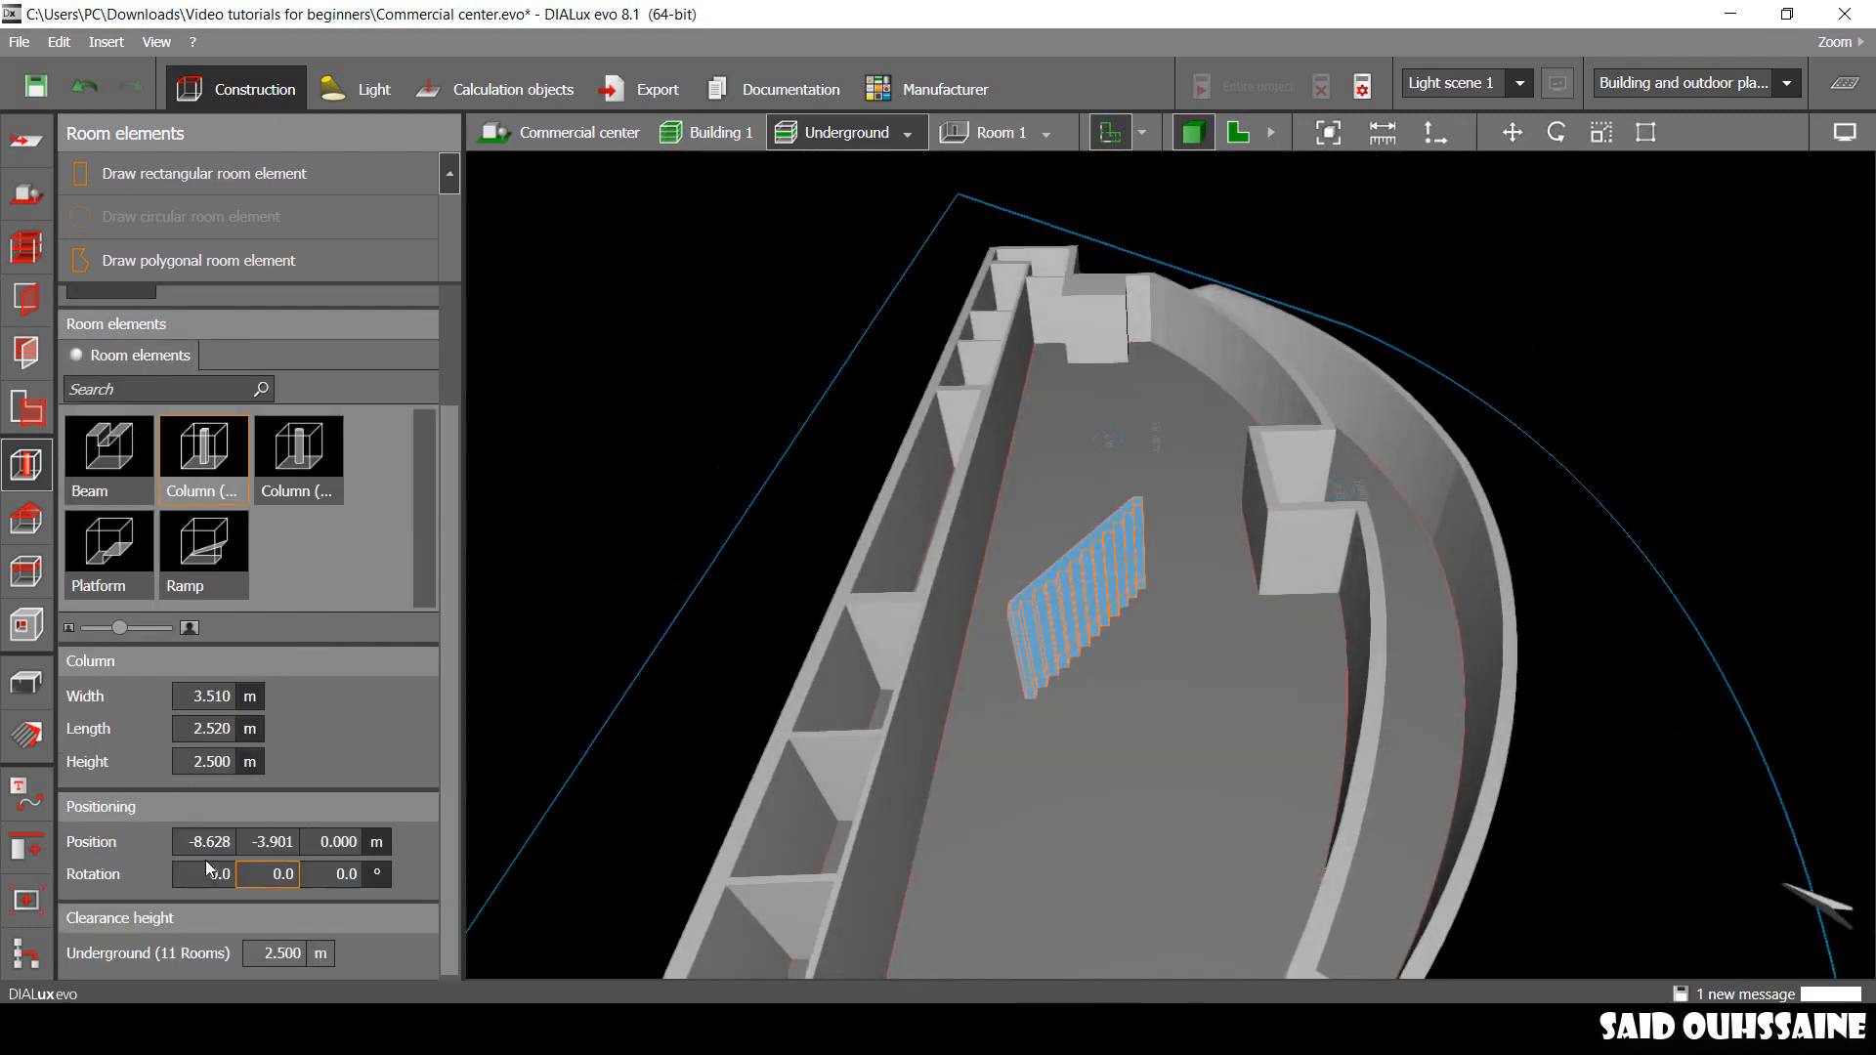
pyautogui.click(203, 873)
pyautogui.write('90')
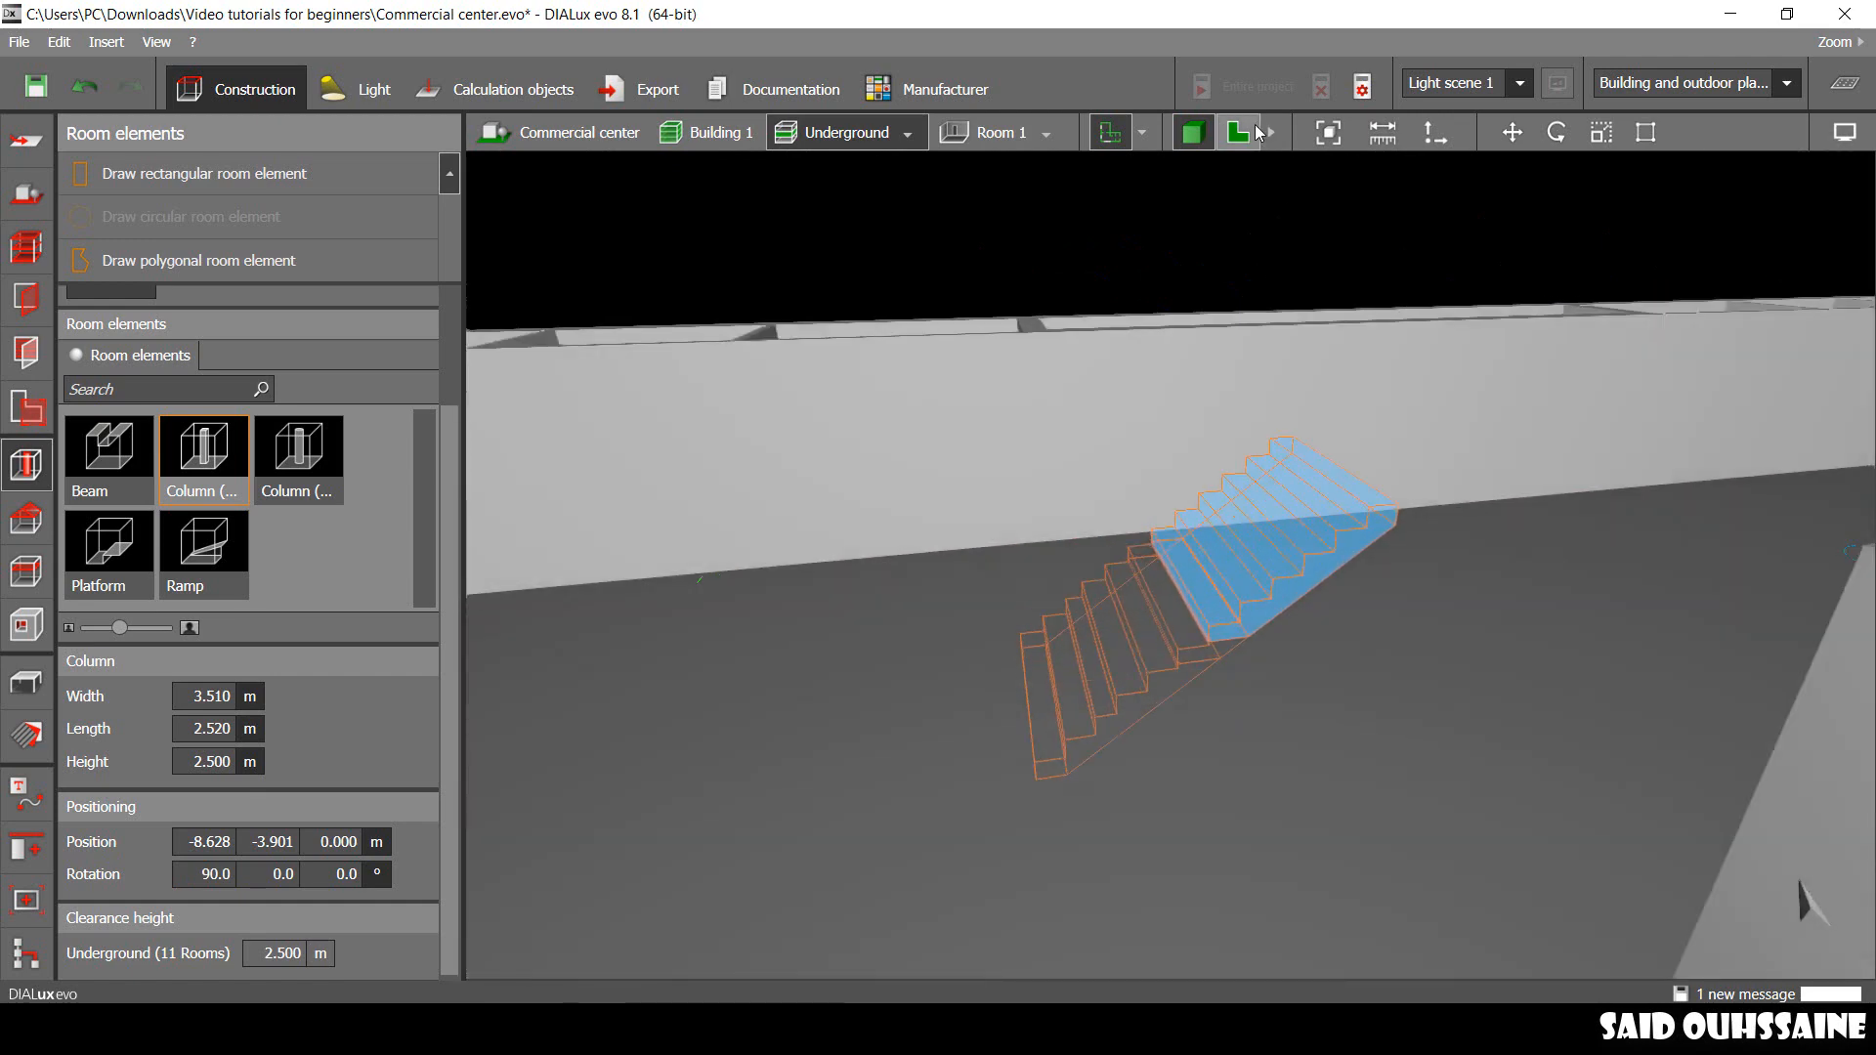
pyautogui.click(1327, 132)
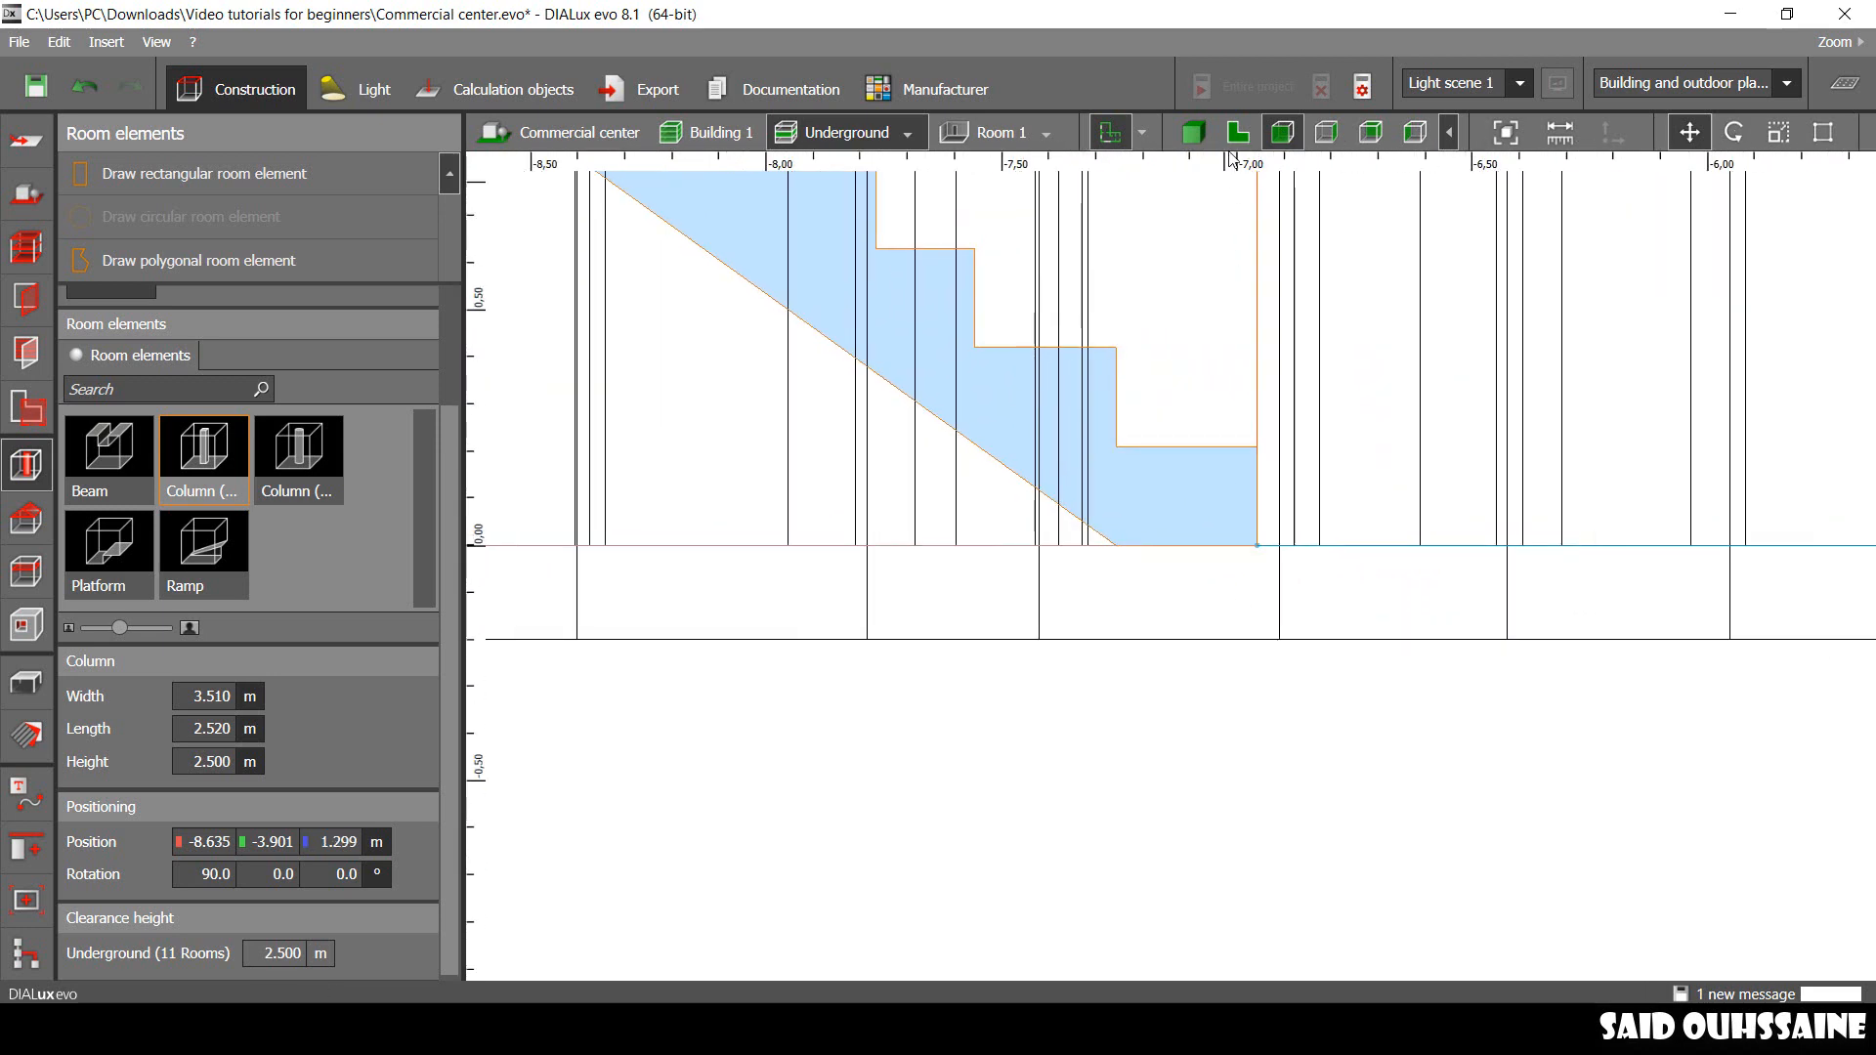
# Step: Seat the raised staircase inside the left underground stairwell
pyautogui.click(1238, 132)
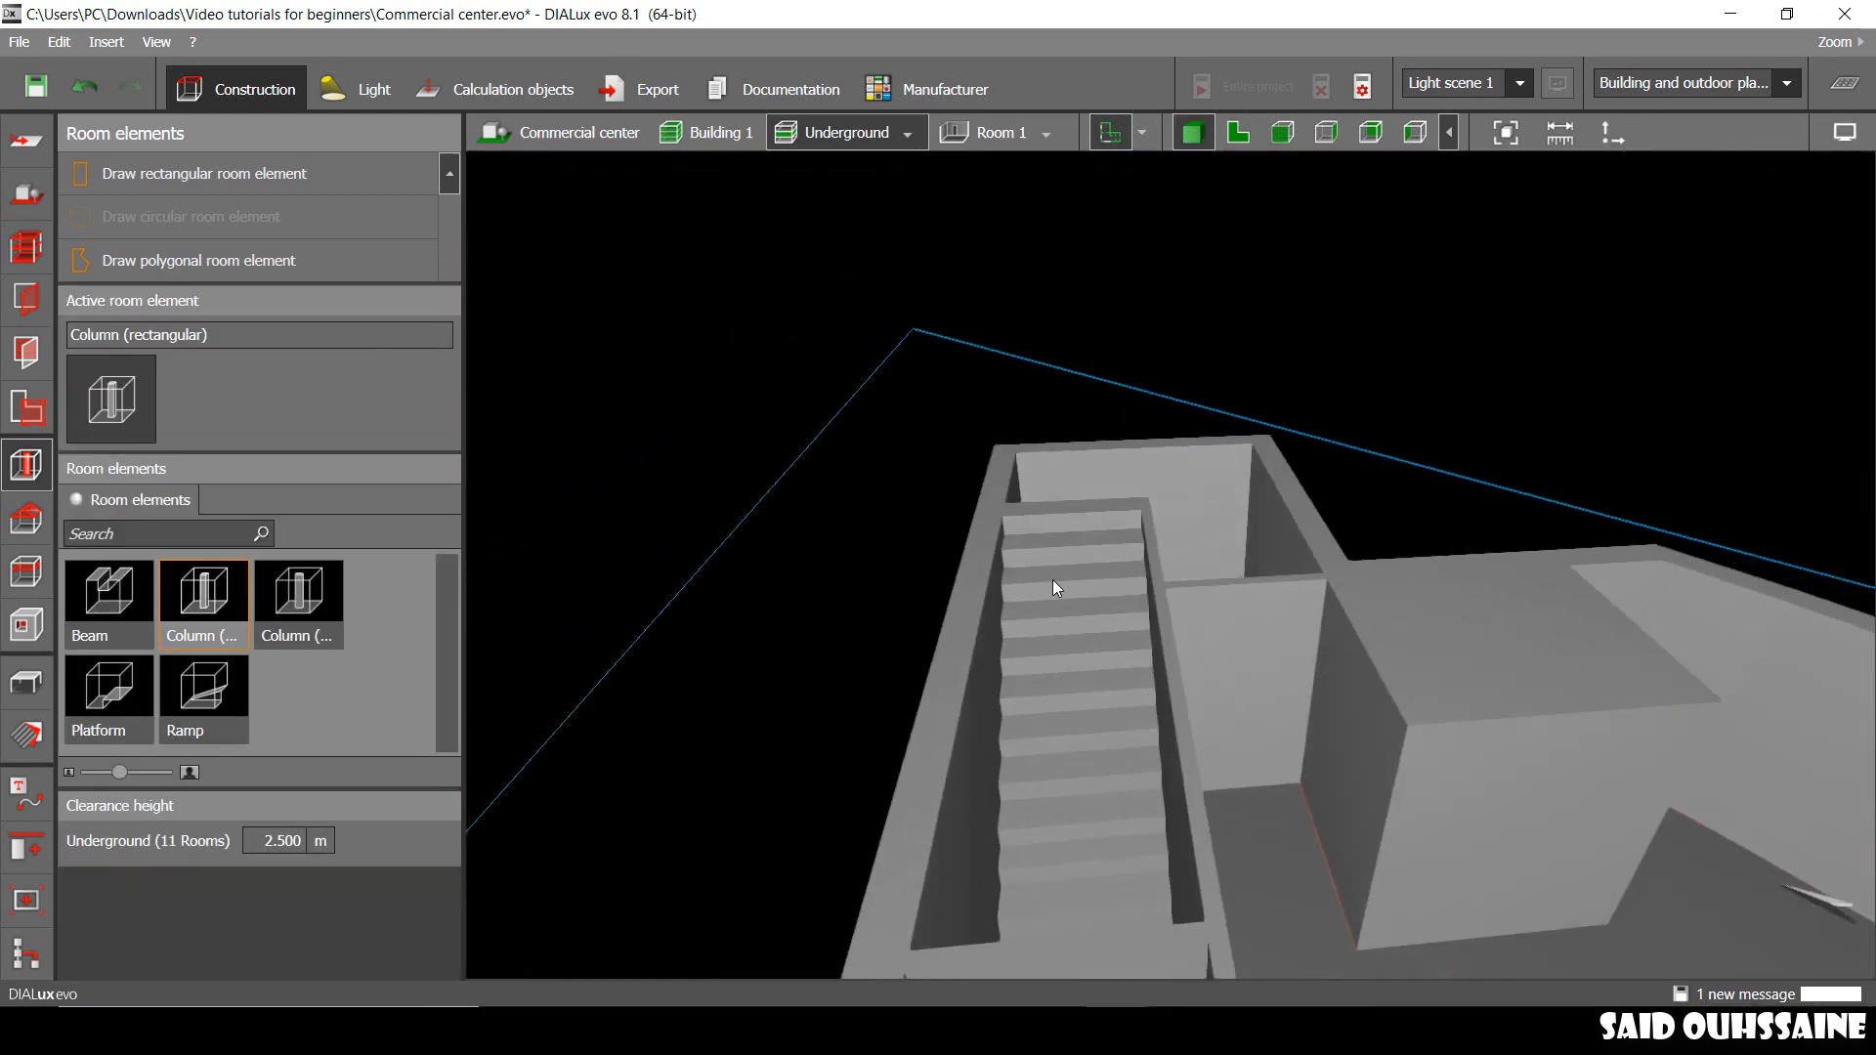
pyautogui.moveTo(1056, 587); pyautogui.dragTo(1274, 635)
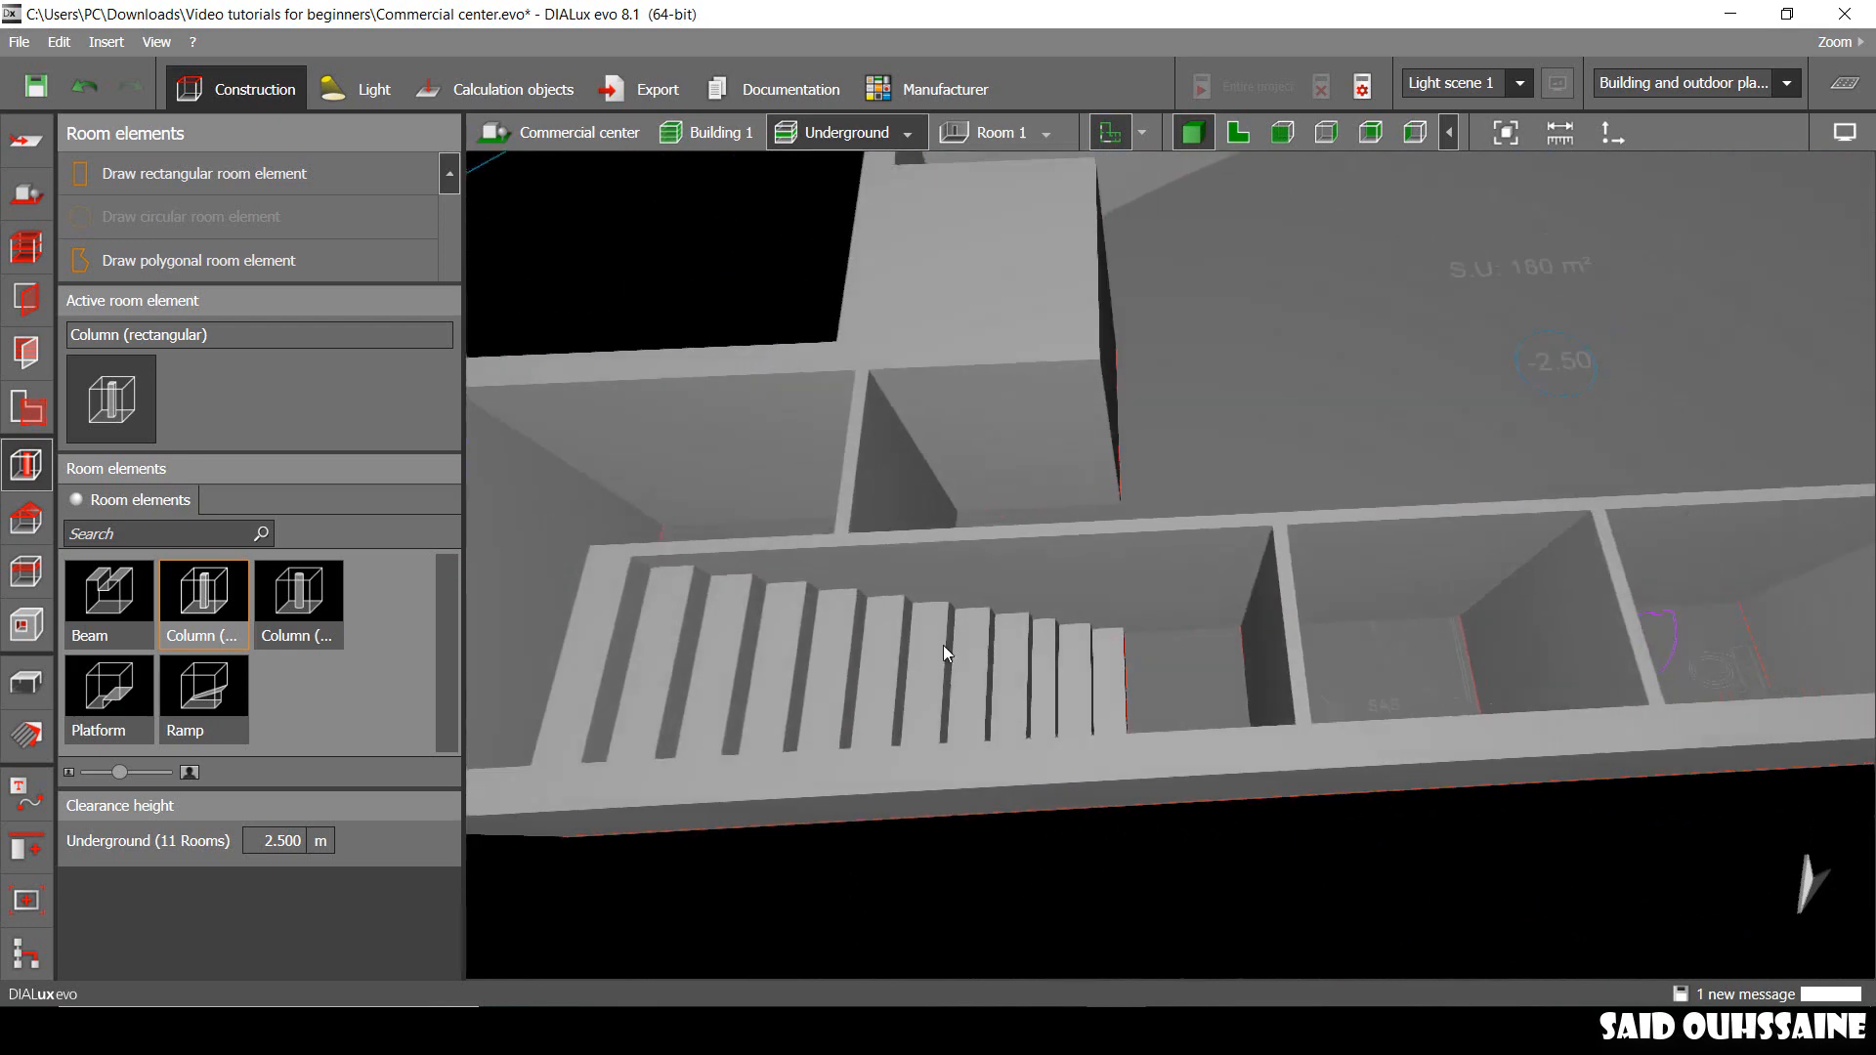
pyautogui.moveTo(945, 654); pyautogui.dragTo(837, 613)
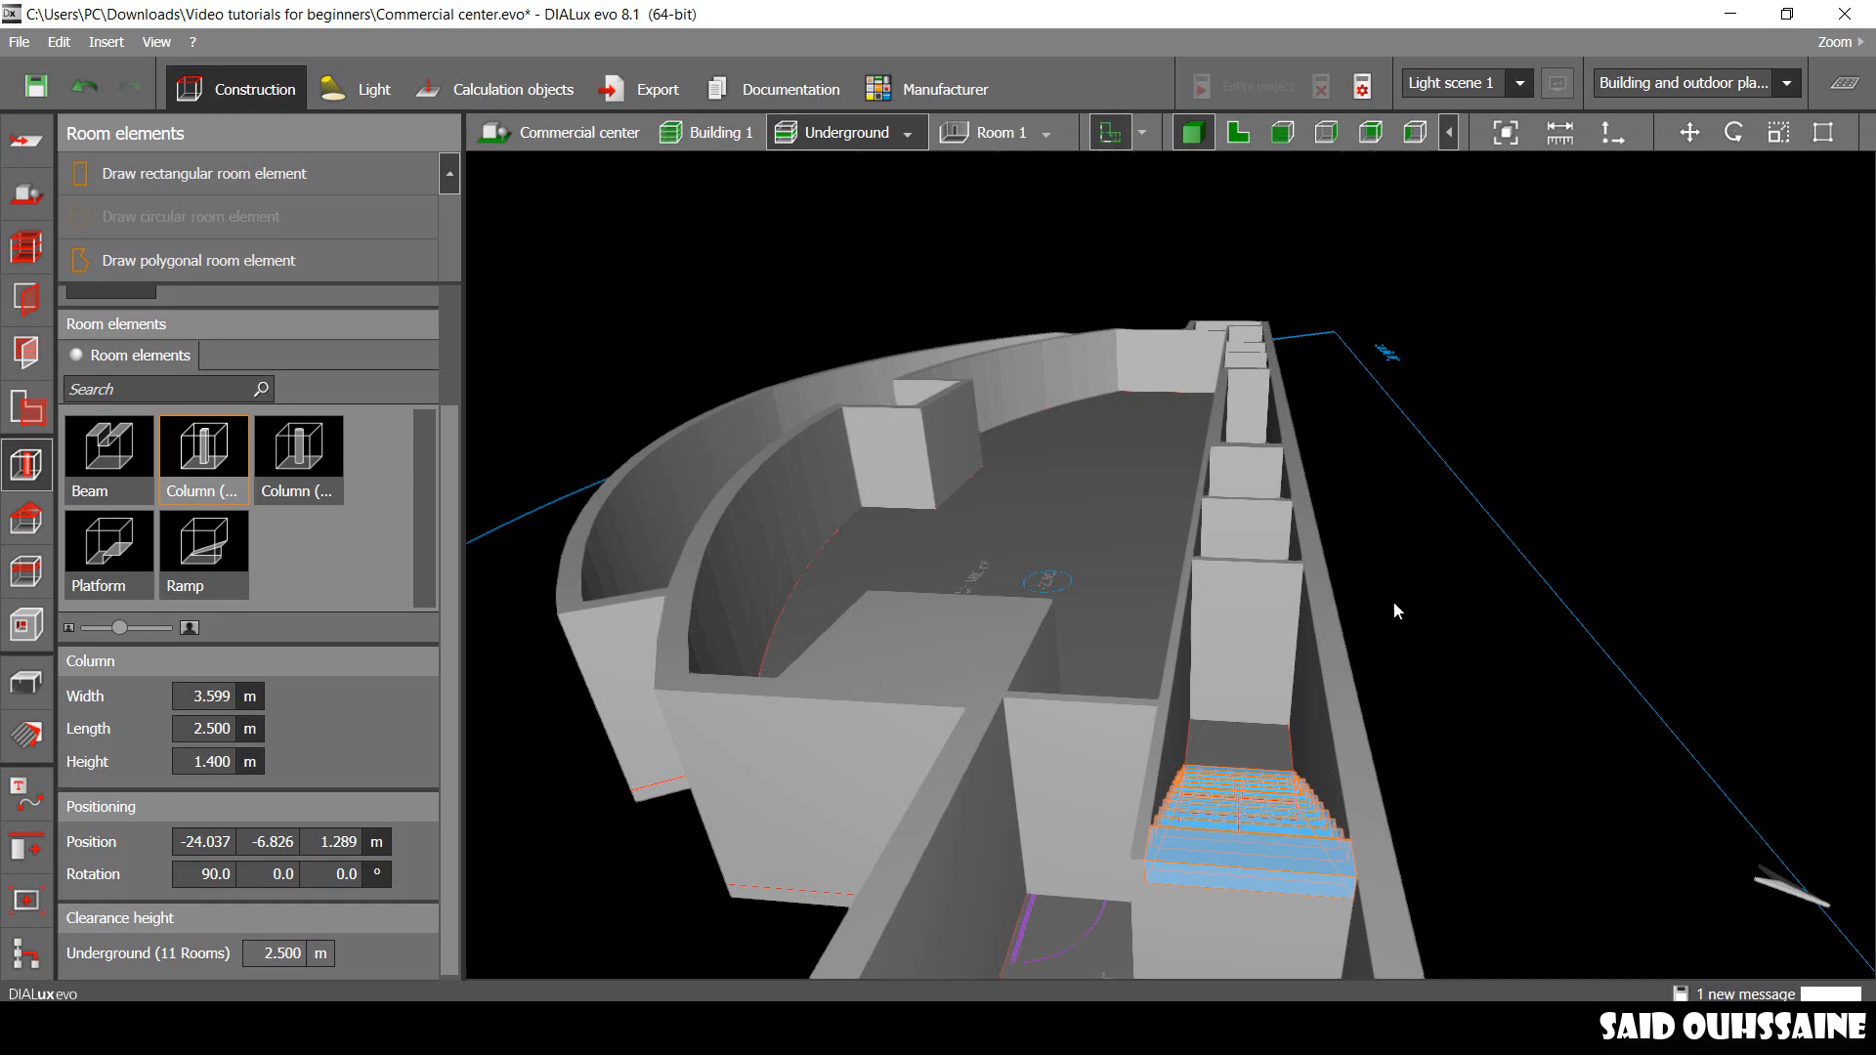
# Step: Move the 180°-rotated staircase copy into the right stairwell and return to the full plan
pyautogui.click(1237, 132)
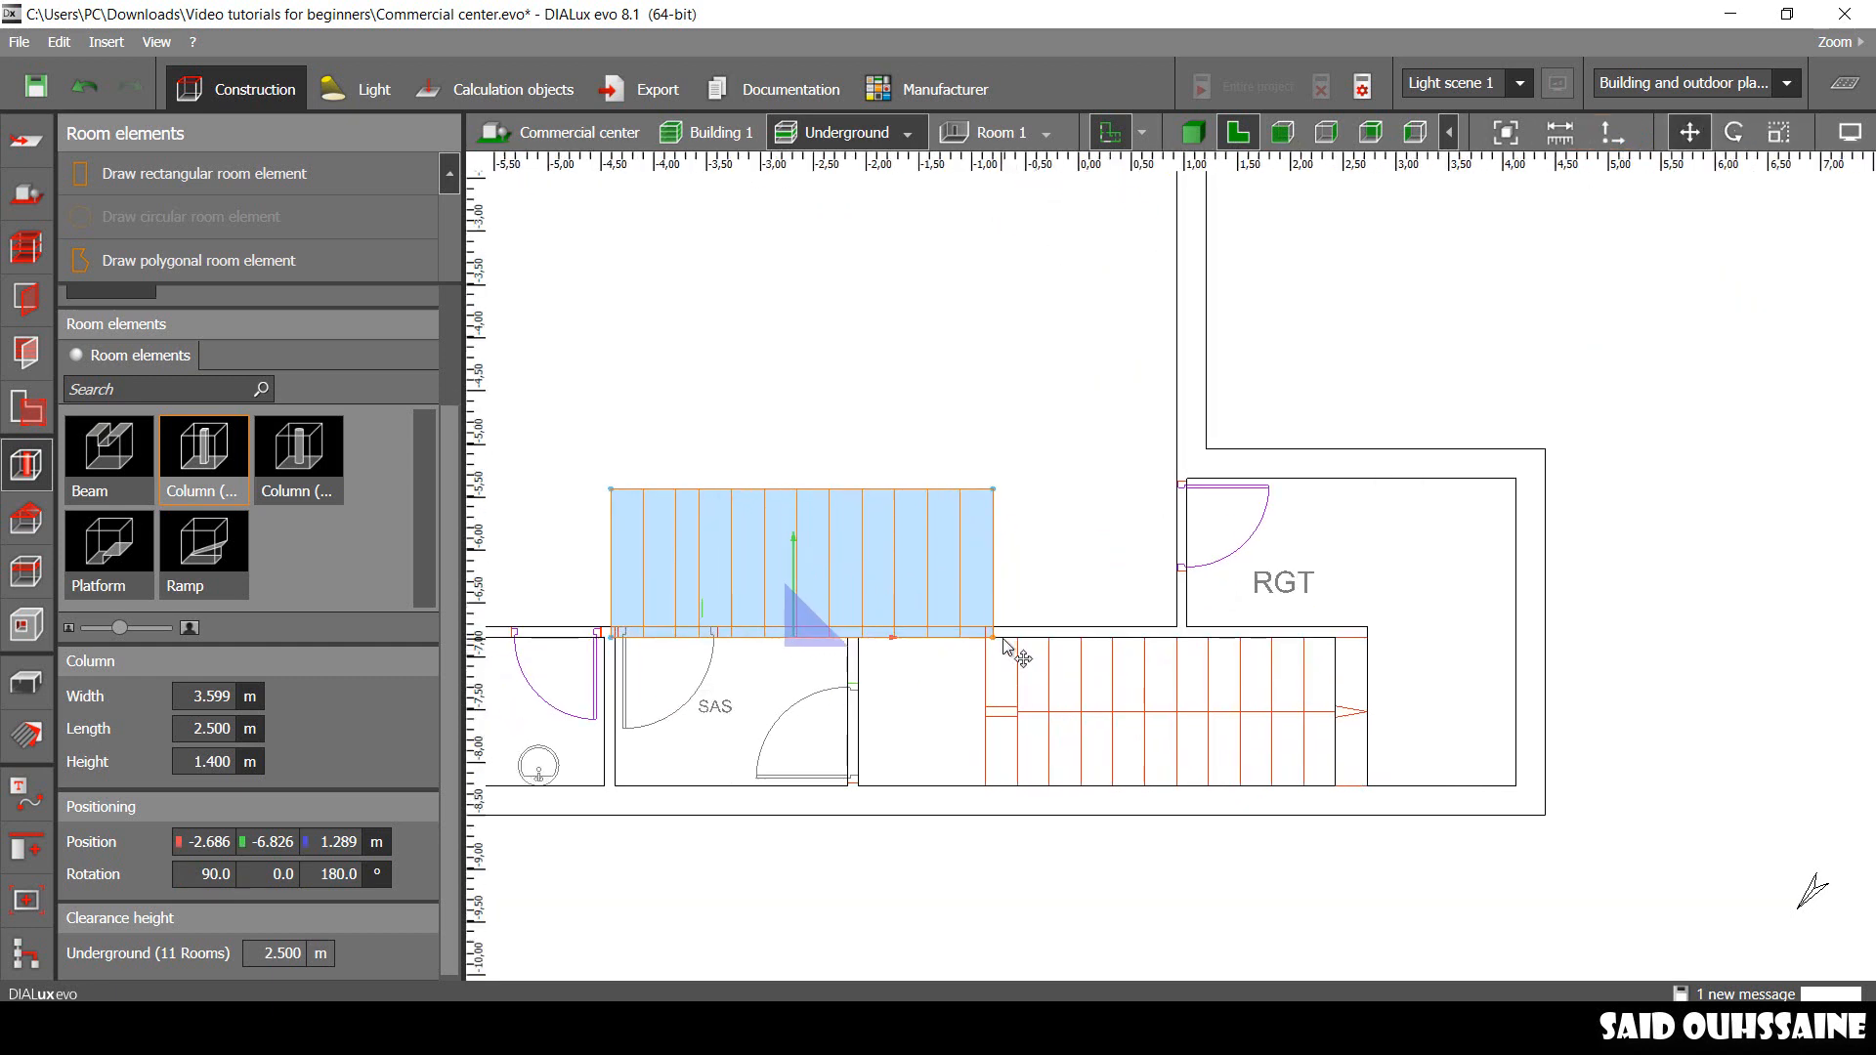
pyautogui.moveTo(802, 563); pyautogui.dragTo(1196, 718)
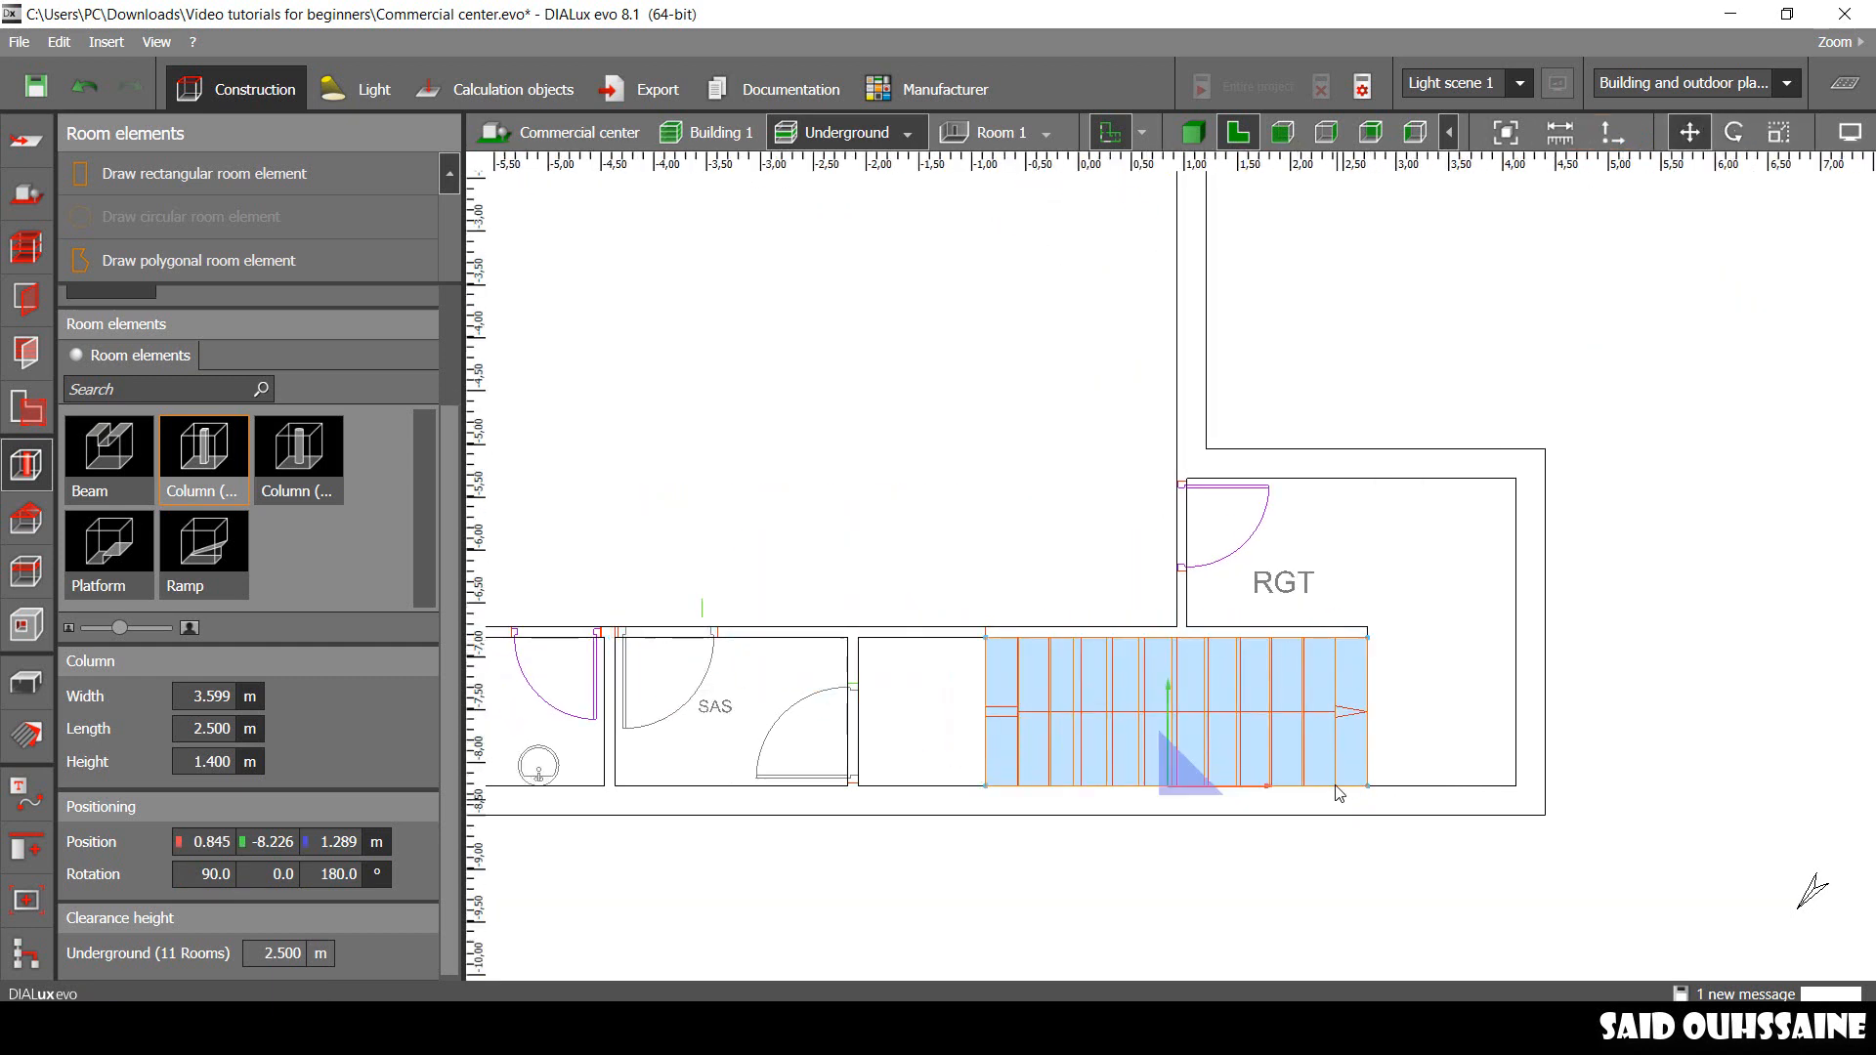
pyautogui.click(1192, 132)
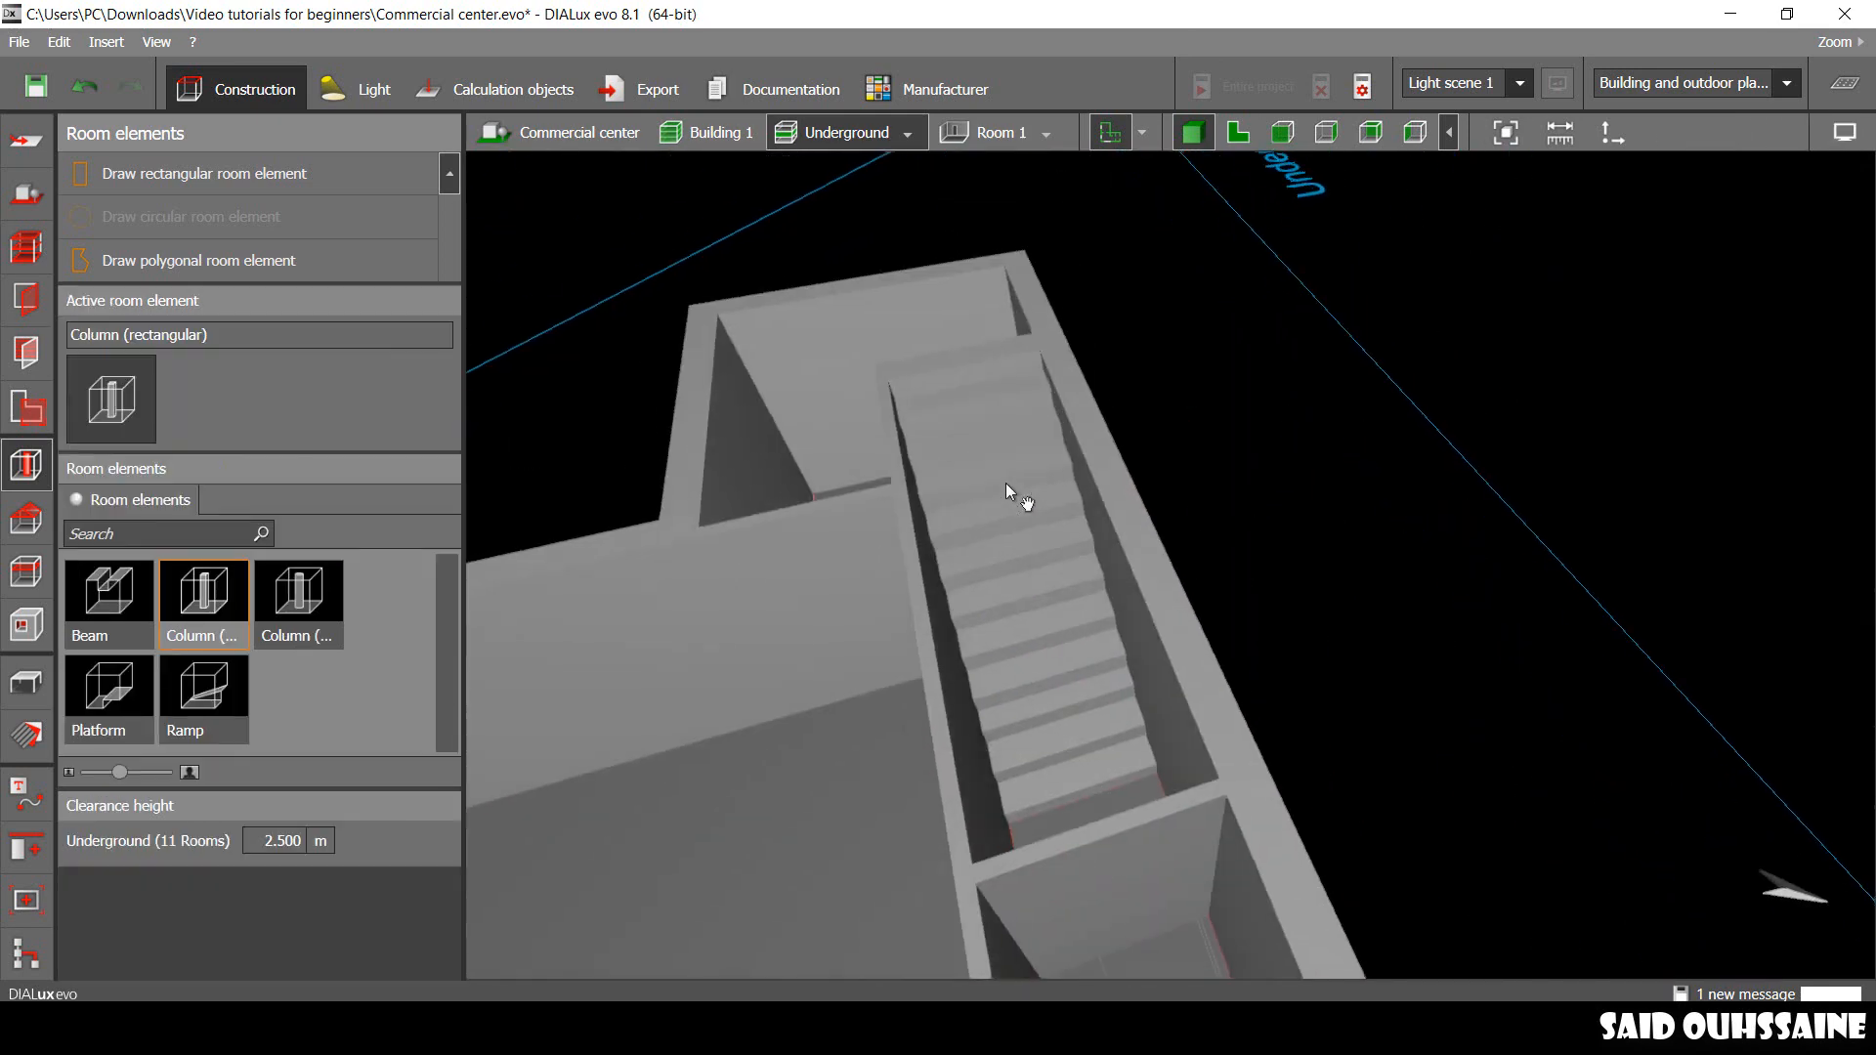
pyautogui.click(1236, 133)
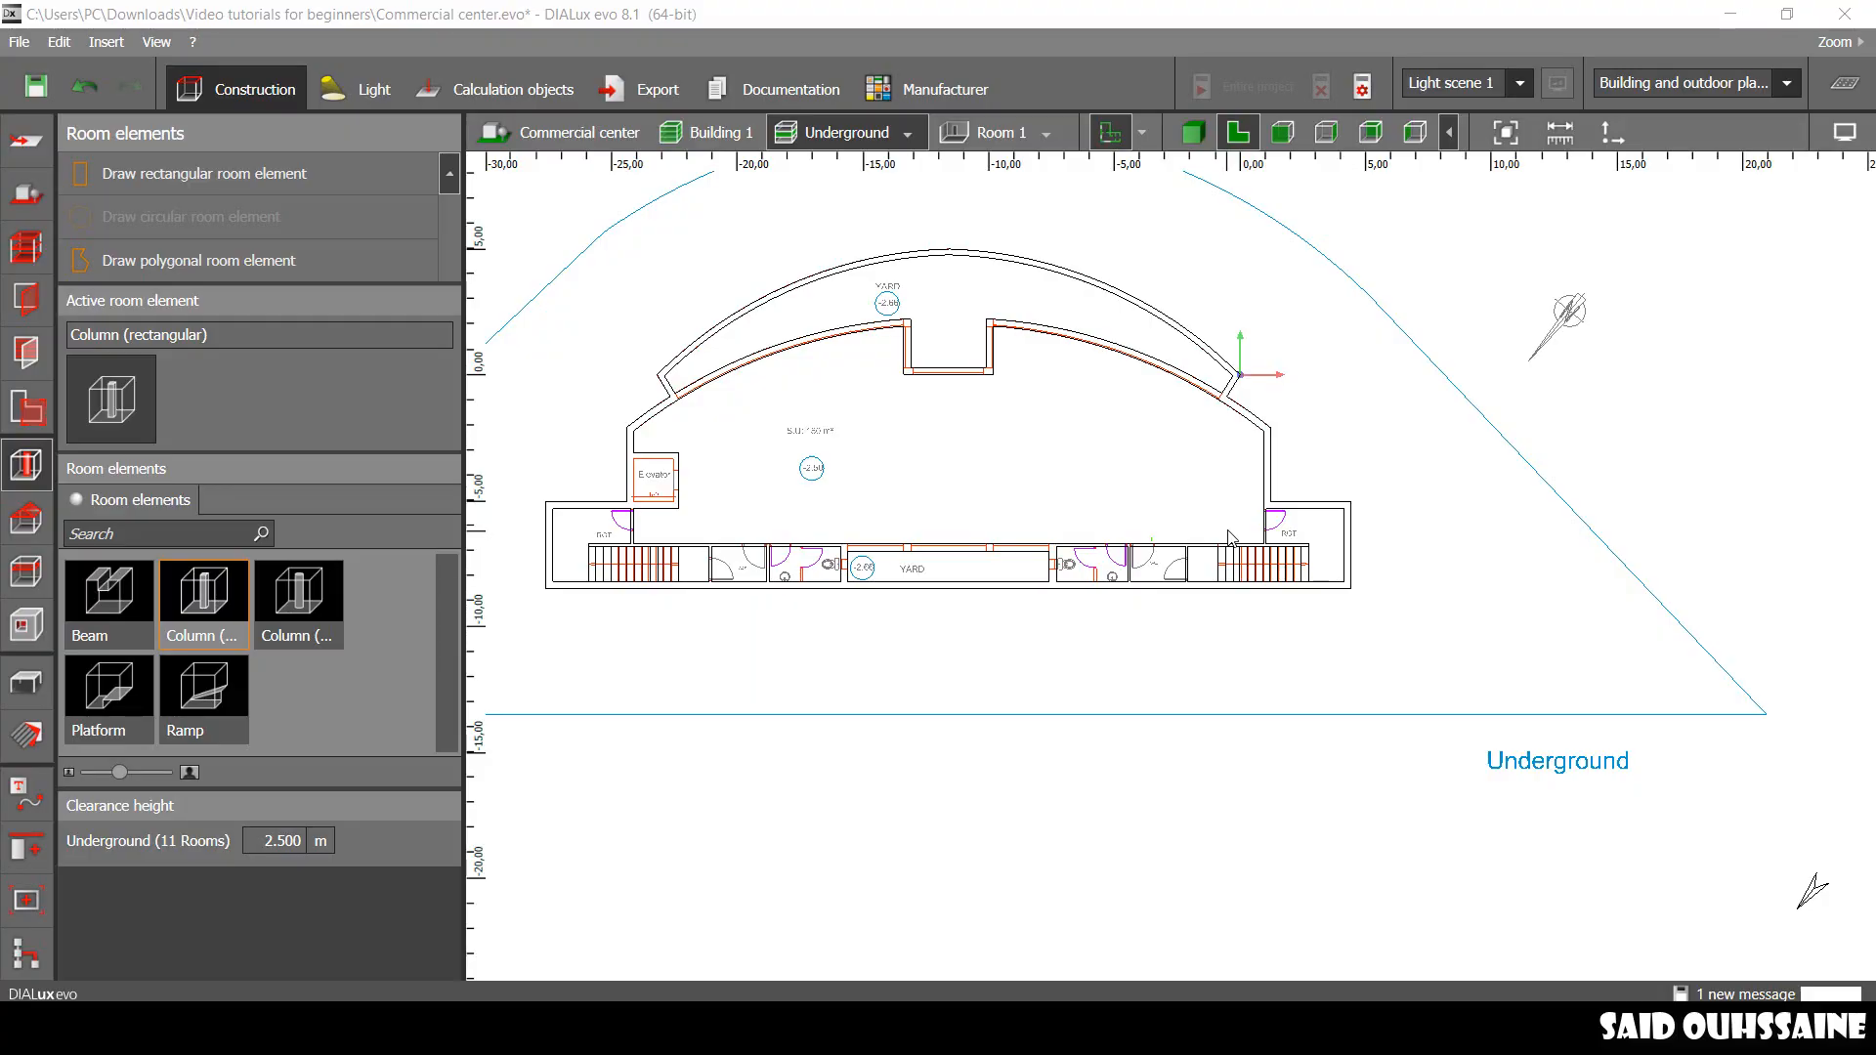